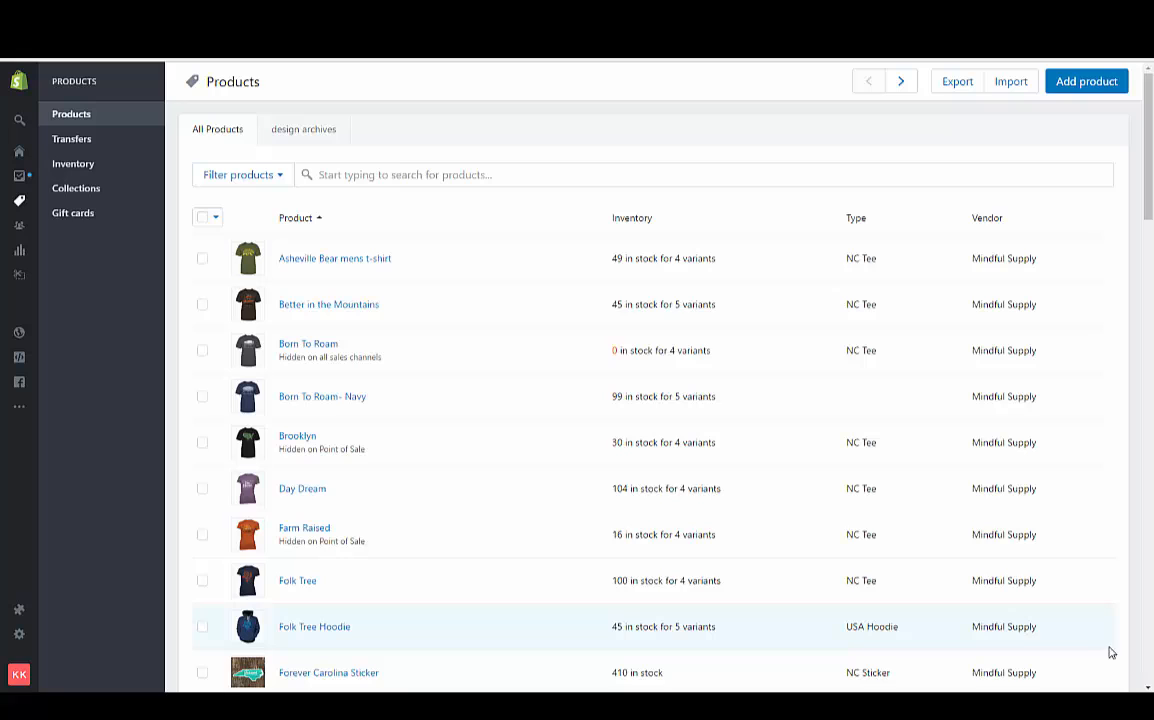
{"action": "mouse_move", "coordinate": [1089, 625]}
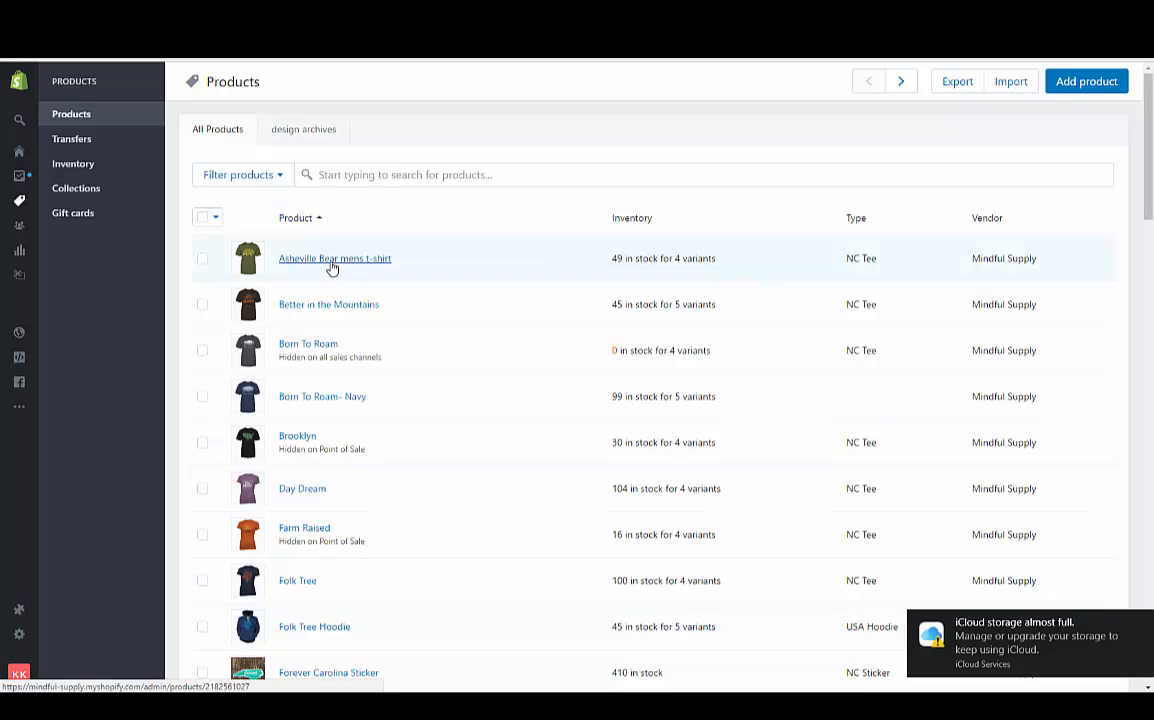
{"action": "mouse_move", "coordinate": [328, 310]}
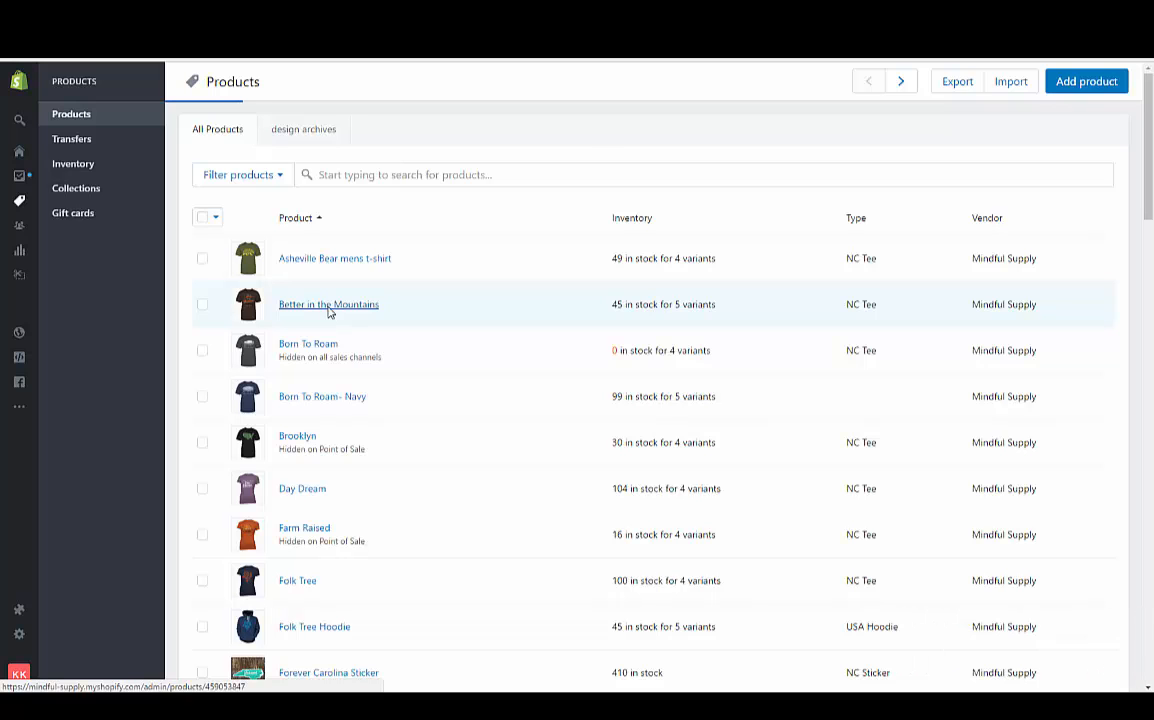
Step: Open the 'Better in the Mountains' product from the All Products list
{"action": "left_click", "coordinate": [328, 304]}
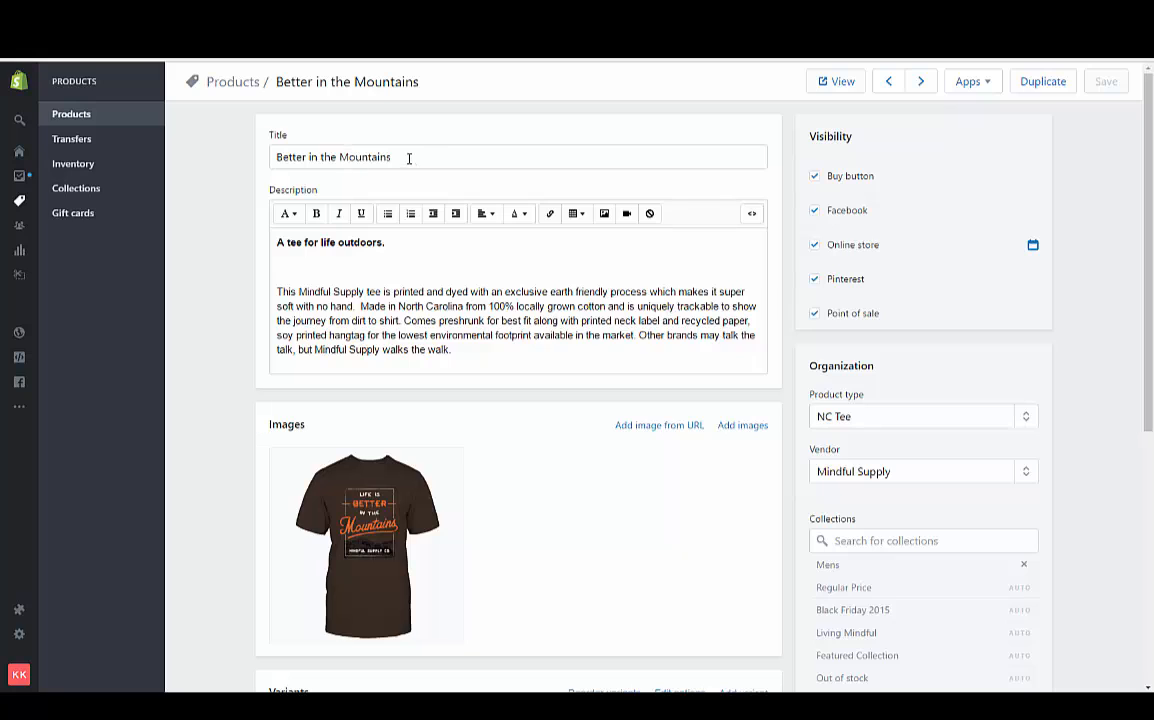
Step: Extend the title to 'Better in the Mountains Brown Men's T-shirt'
{"action": "left_click", "coordinate": [408, 157]}
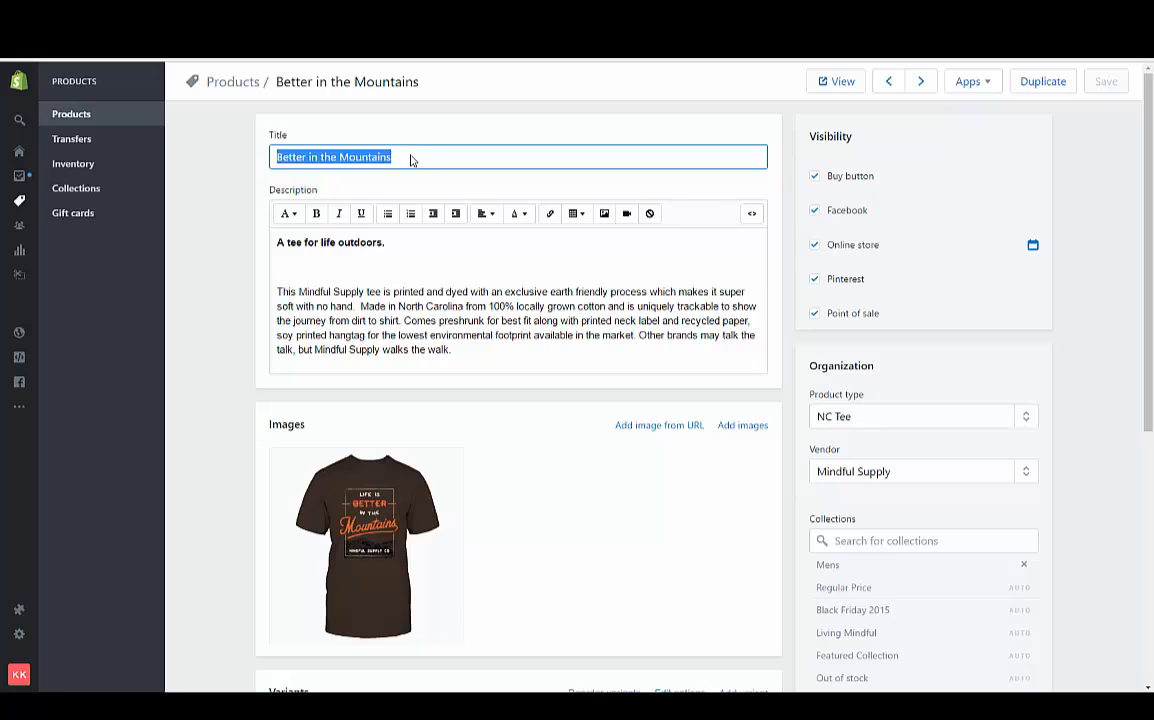
{"action": "left_click", "coordinate": [410, 157]}
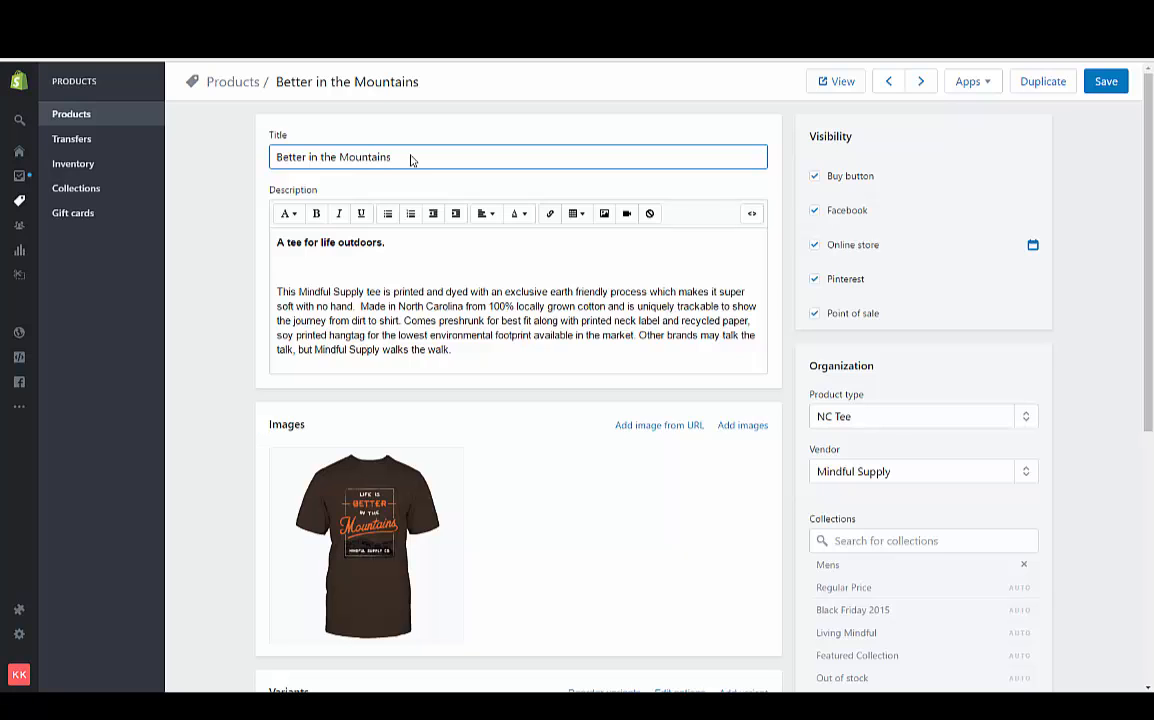
{"action": "type", "text": "T"}
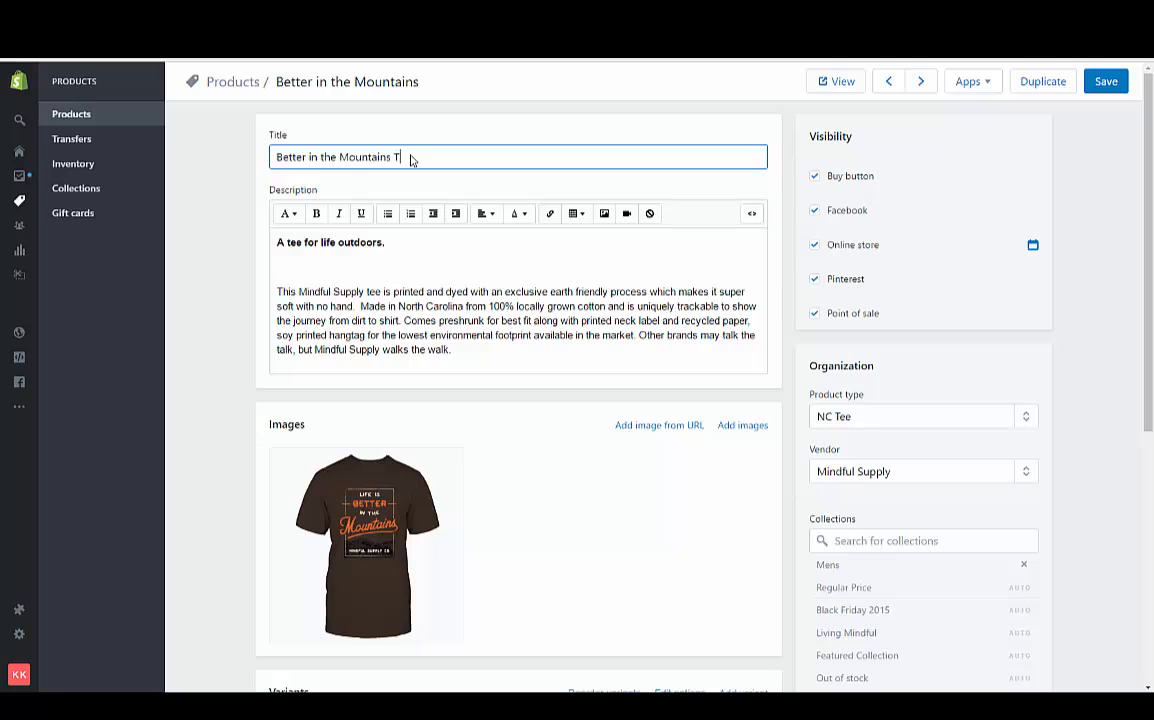
{"action": "type", "text": "_s"}
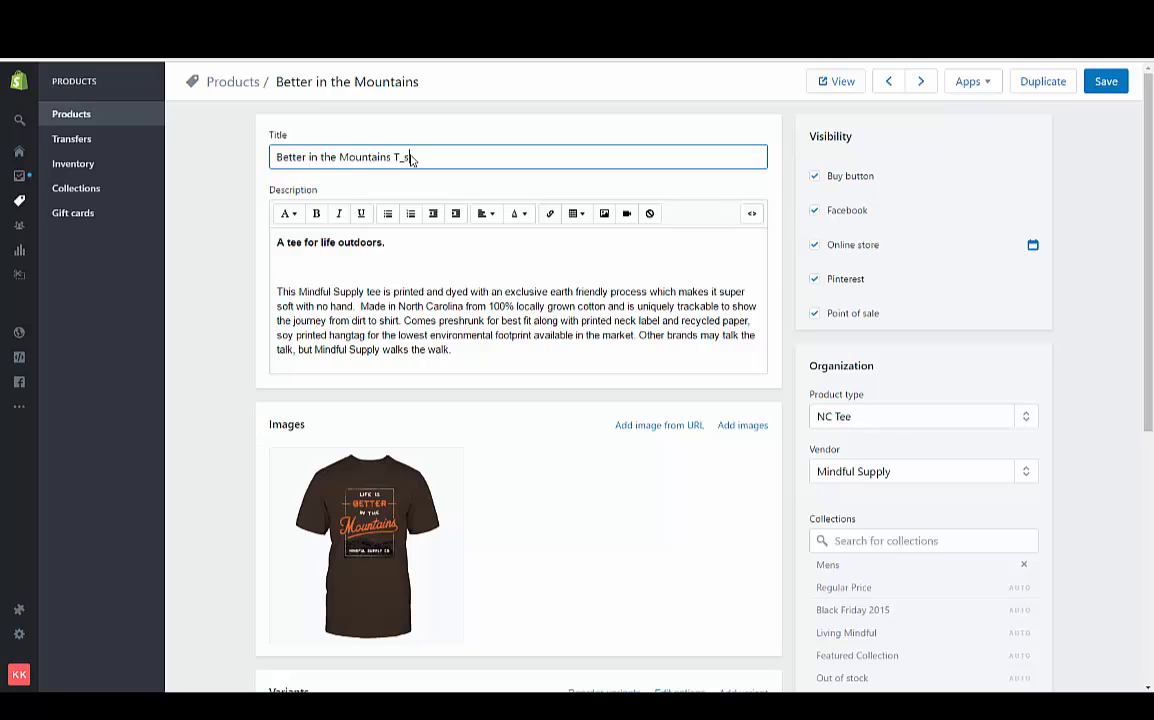
{"action": "type", "text": "hirt"}
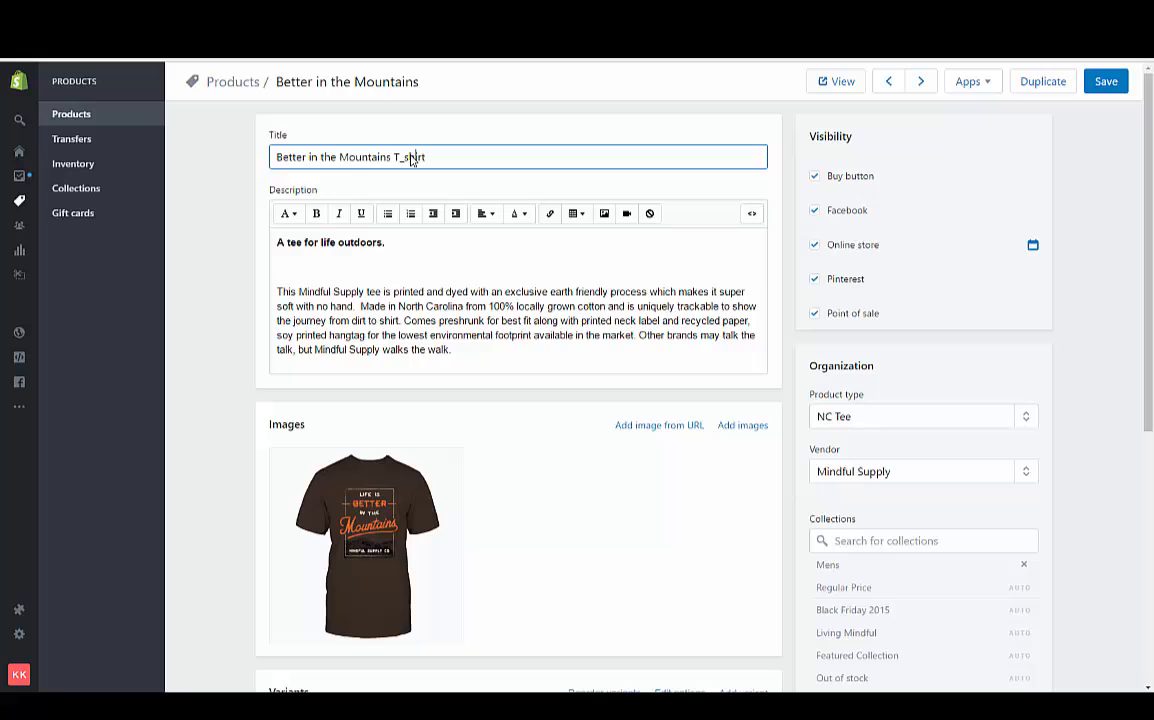
{"action": "type", "text": "Tshirt"}
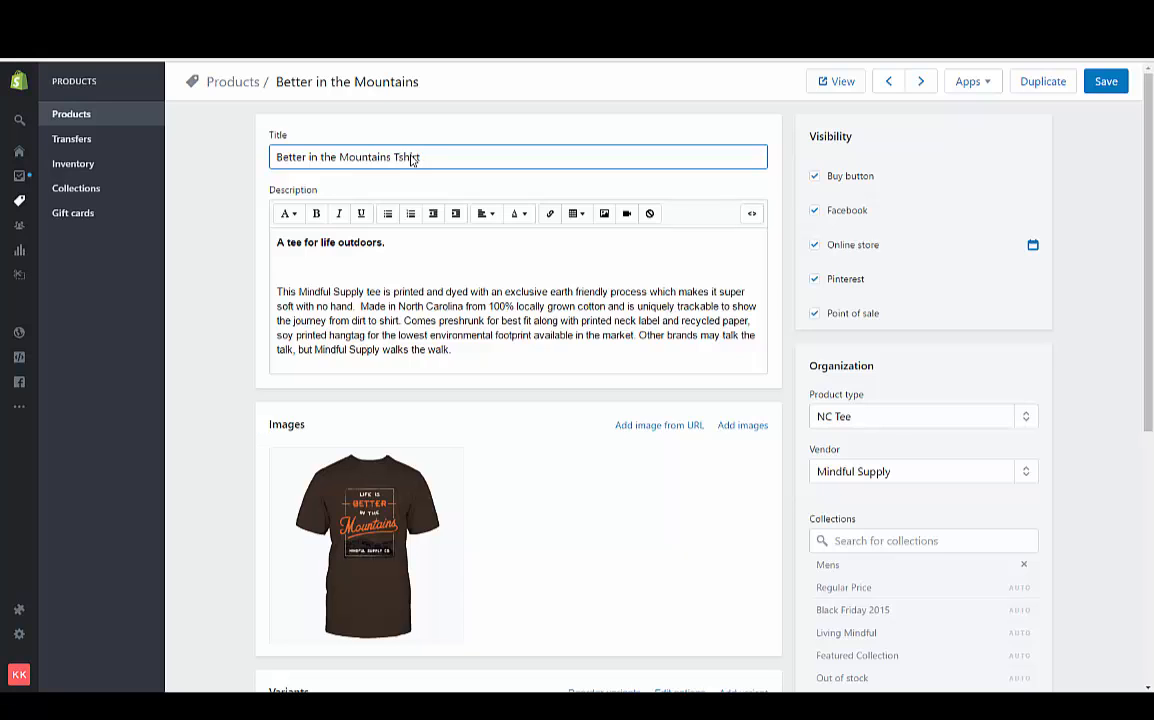
{"action": "type", "text": "Mtn"}
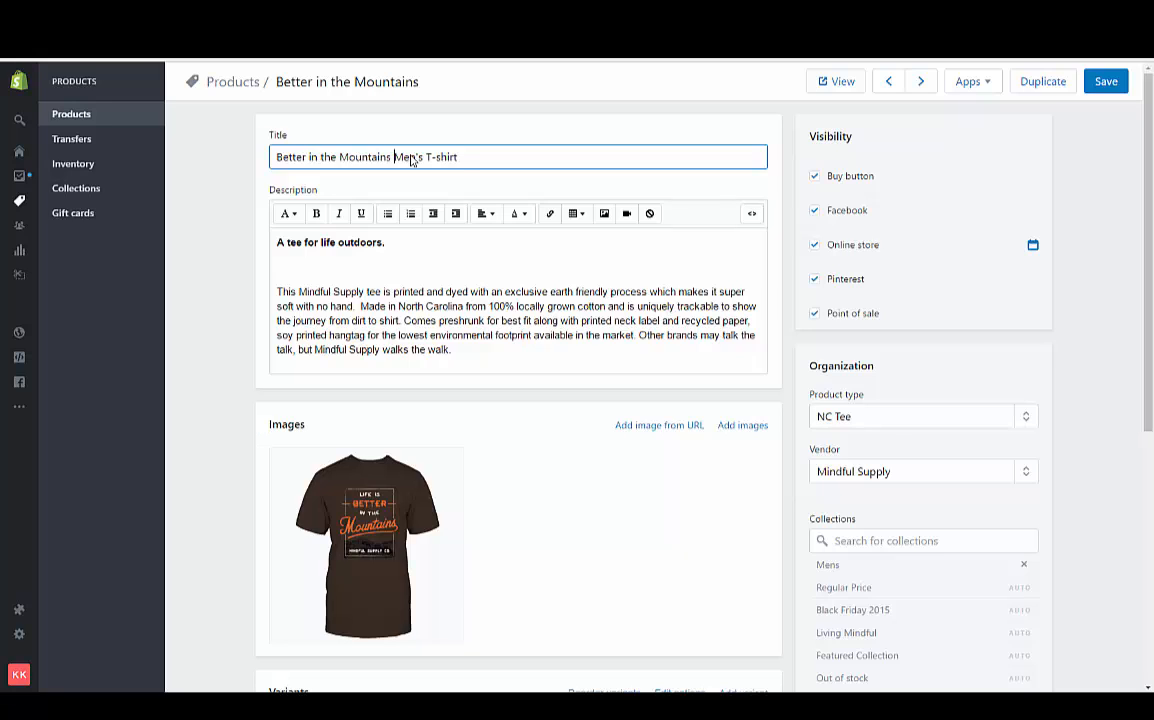
{"action": "type", "text": "Brown"}
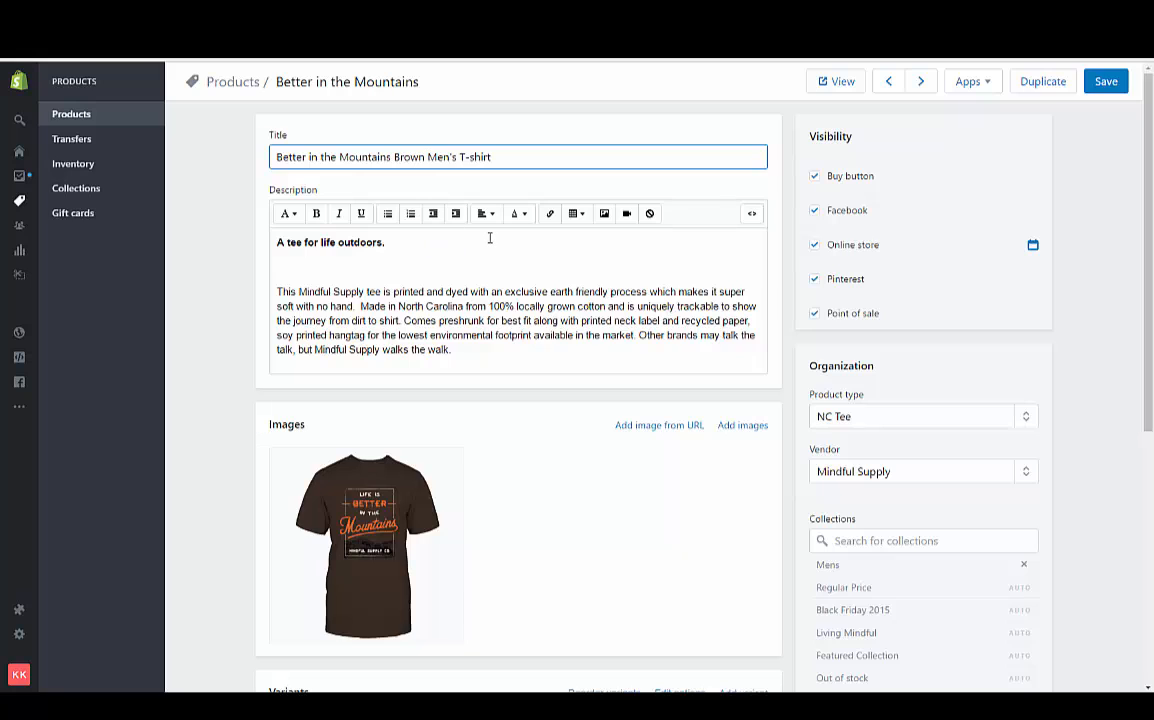
{"action": "mouse_move", "coordinate": [500, 157]}
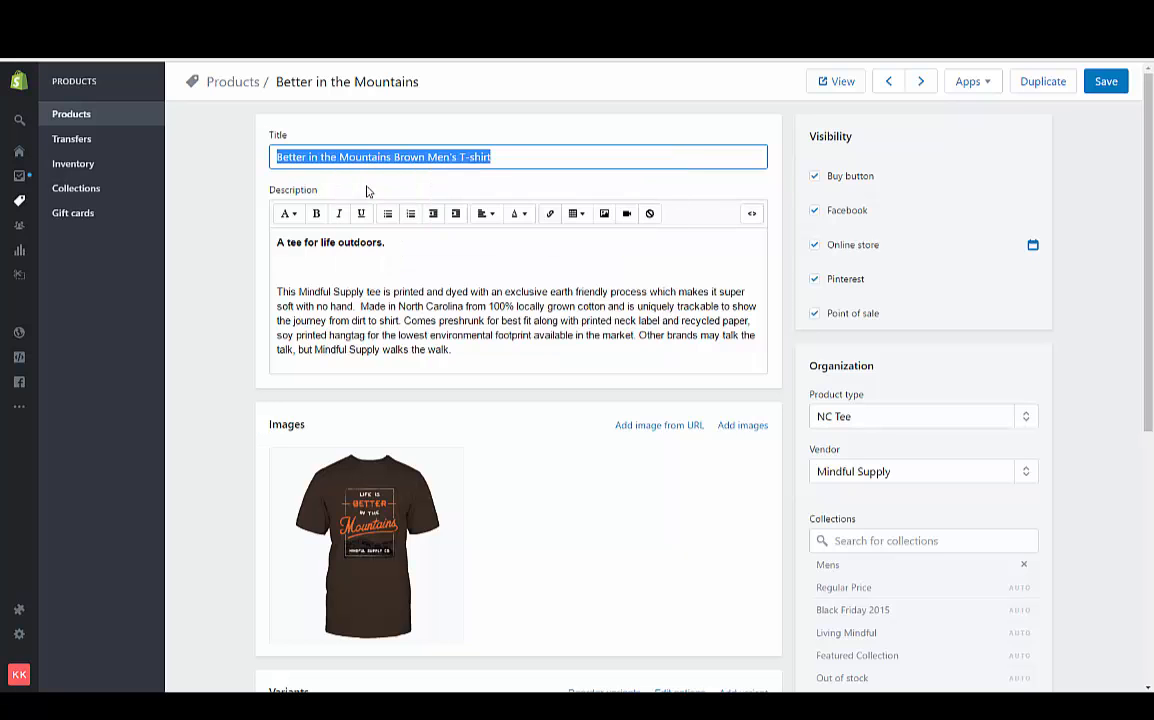
{"action": "mouse_move", "coordinate": [459, 257]}
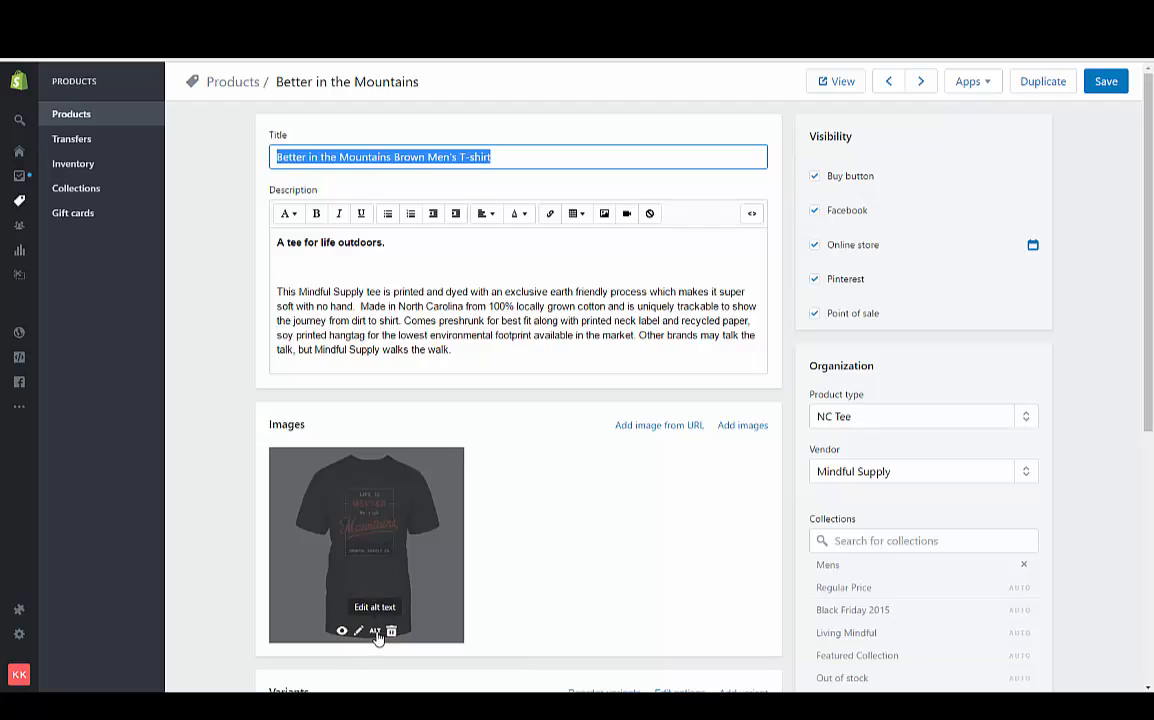
Step: Set the image alt text to 'Better in the Mountains Brown Men's T-shirt Hand made in the USA'
{"action": "left_click", "coordinate": [375, 630]}
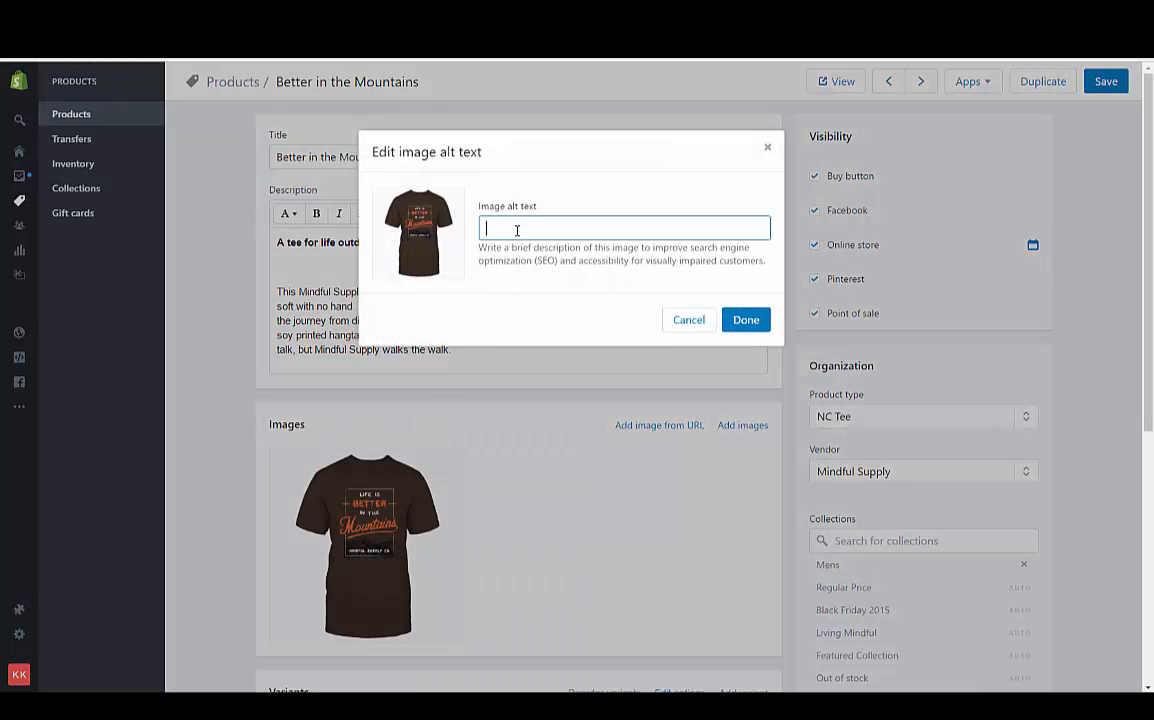
{"action": "type", "text": "Better in the Mountains Brown Men's T-shirt"}
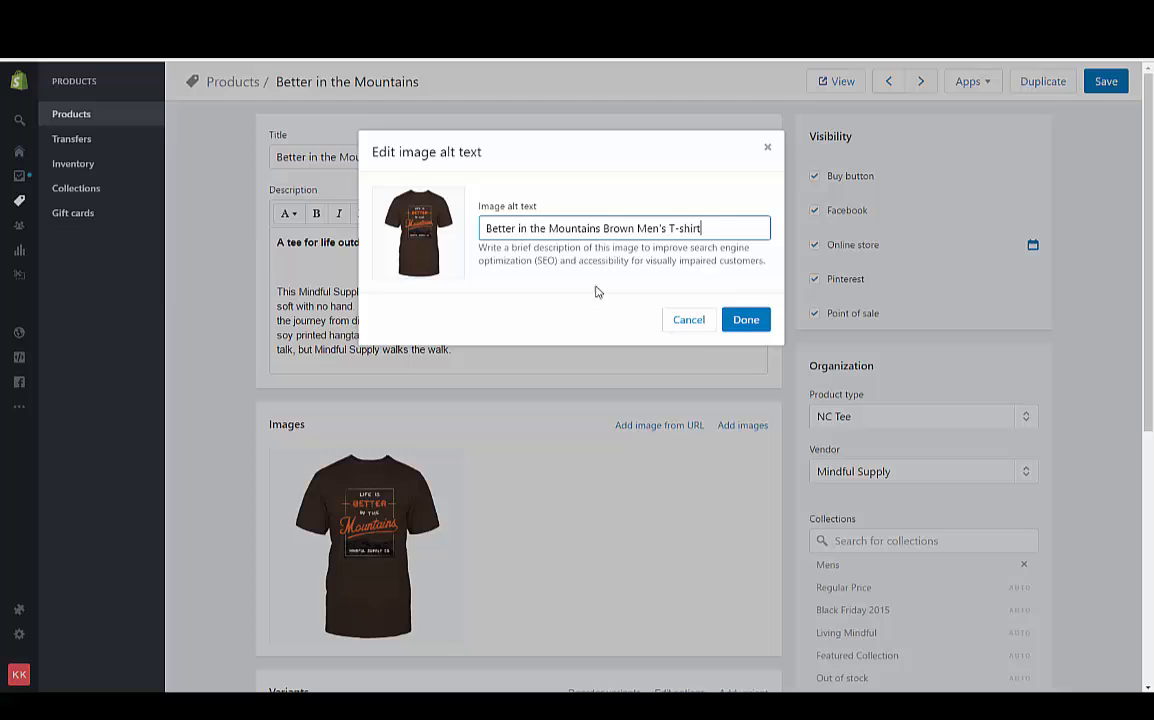
{"action": "mouse_move", "coordinate": [696, 410]}
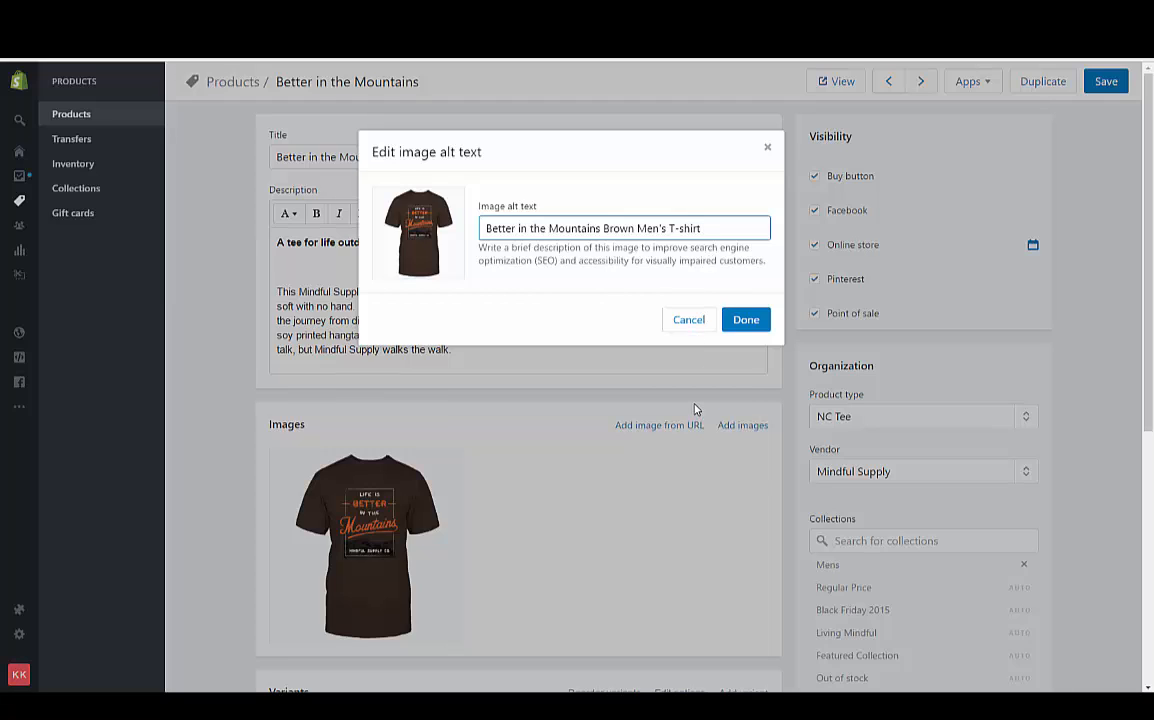
{"action": "type", "text": "Hand"}
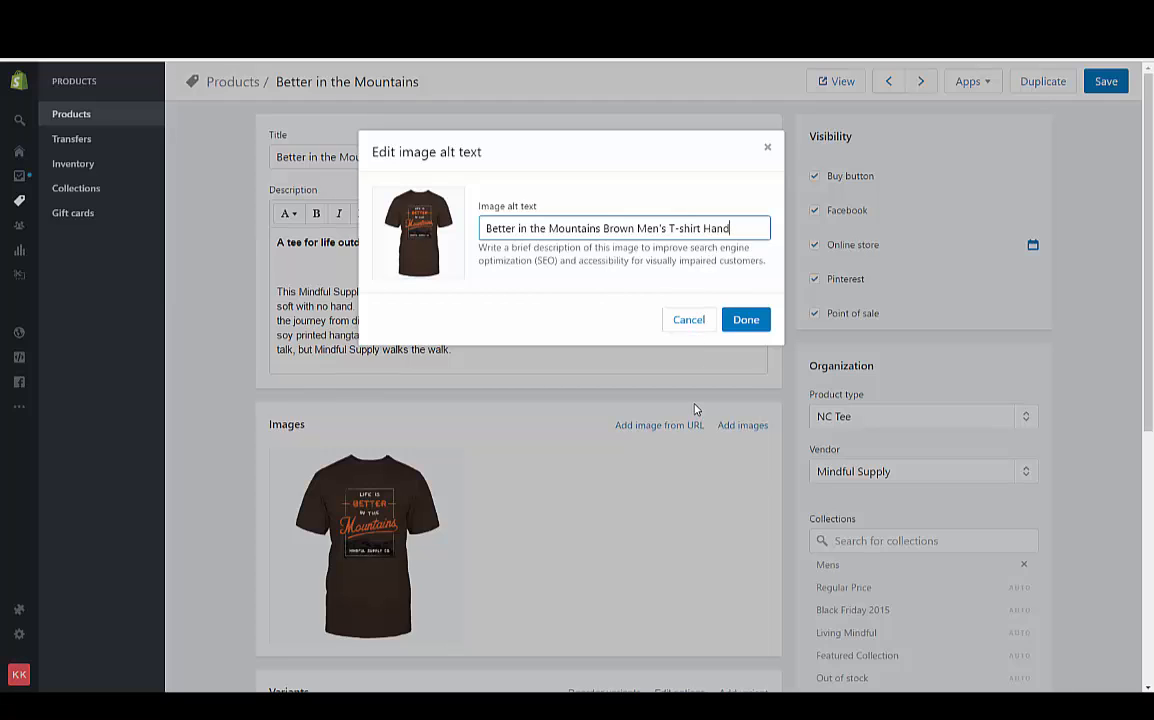
{"action": "type", "text": "amde"}
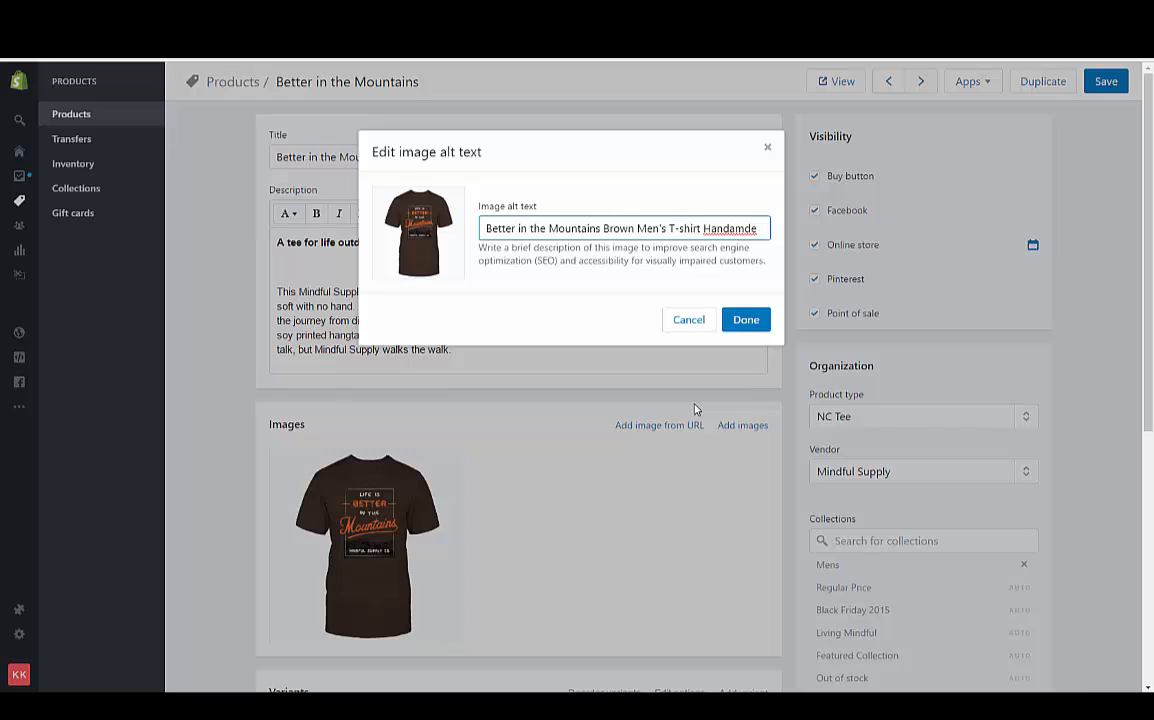
{"action": "type", "text": "e"}
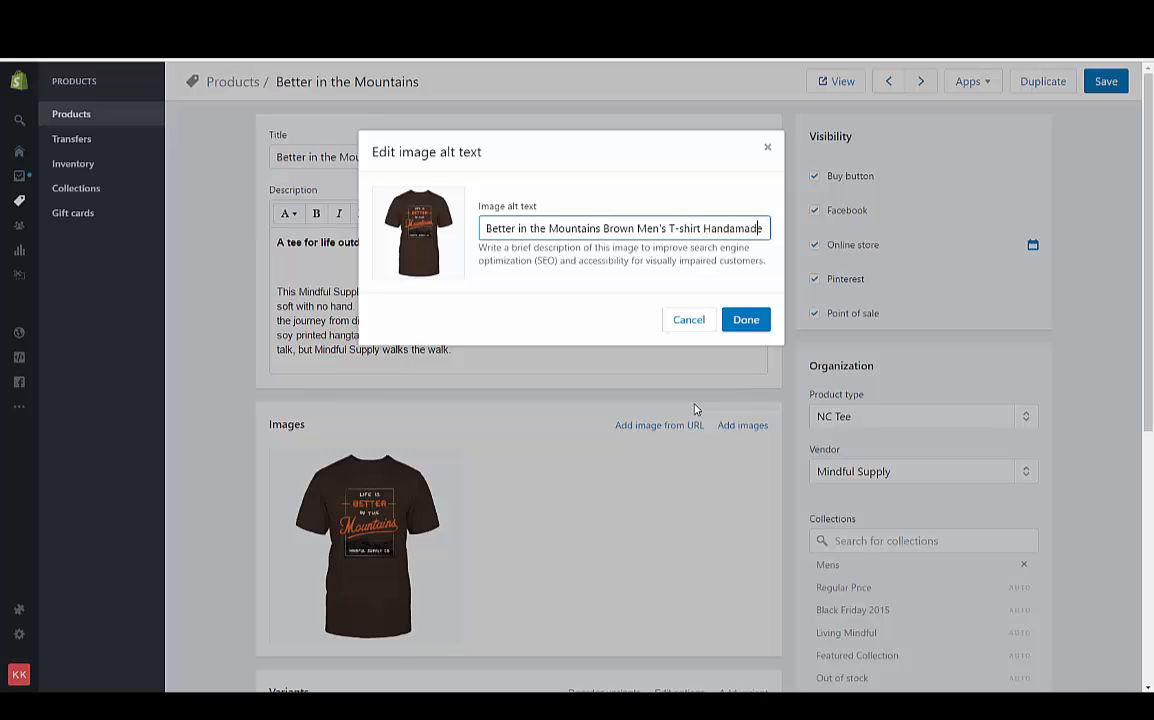
{"action": "type", "text": "in the"}
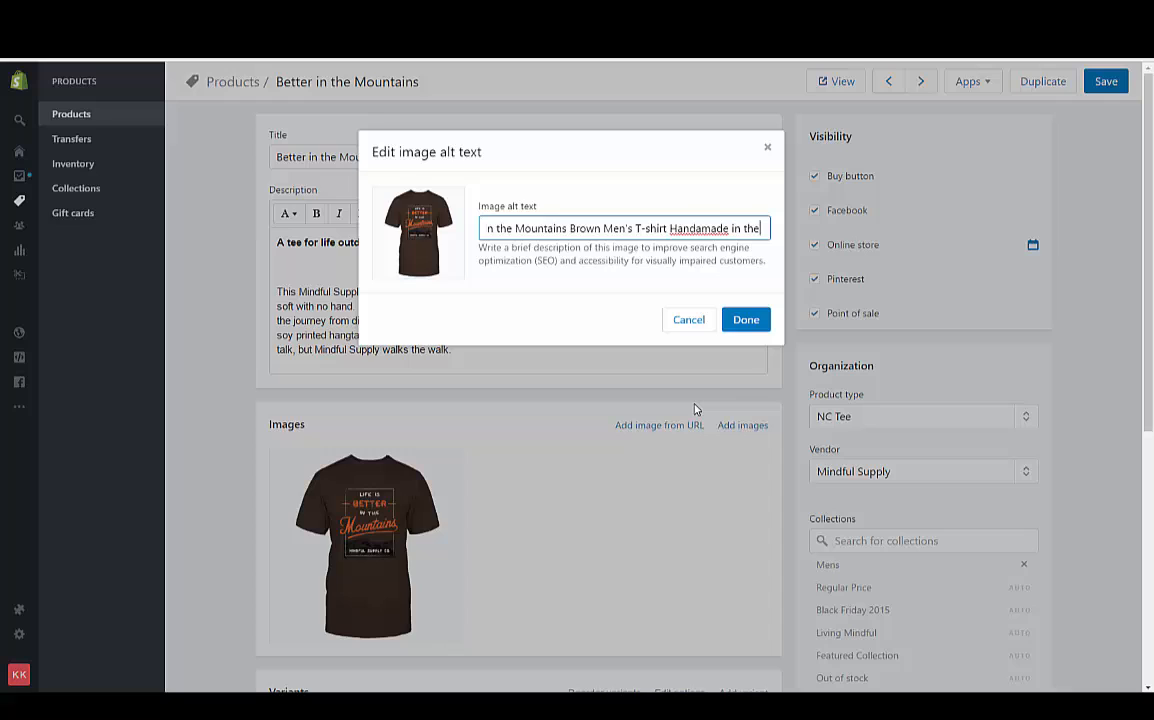
{"action": "type", "text": "USA"}
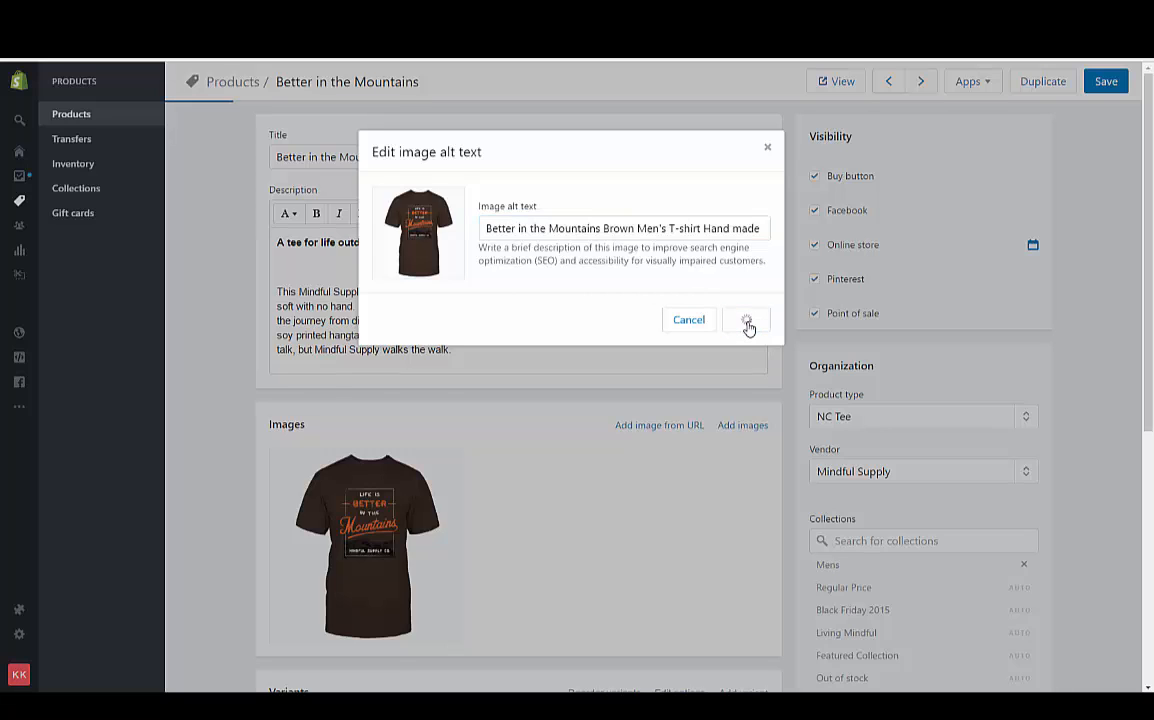
{"action": "left_click", "coordinate": [746, 319]}
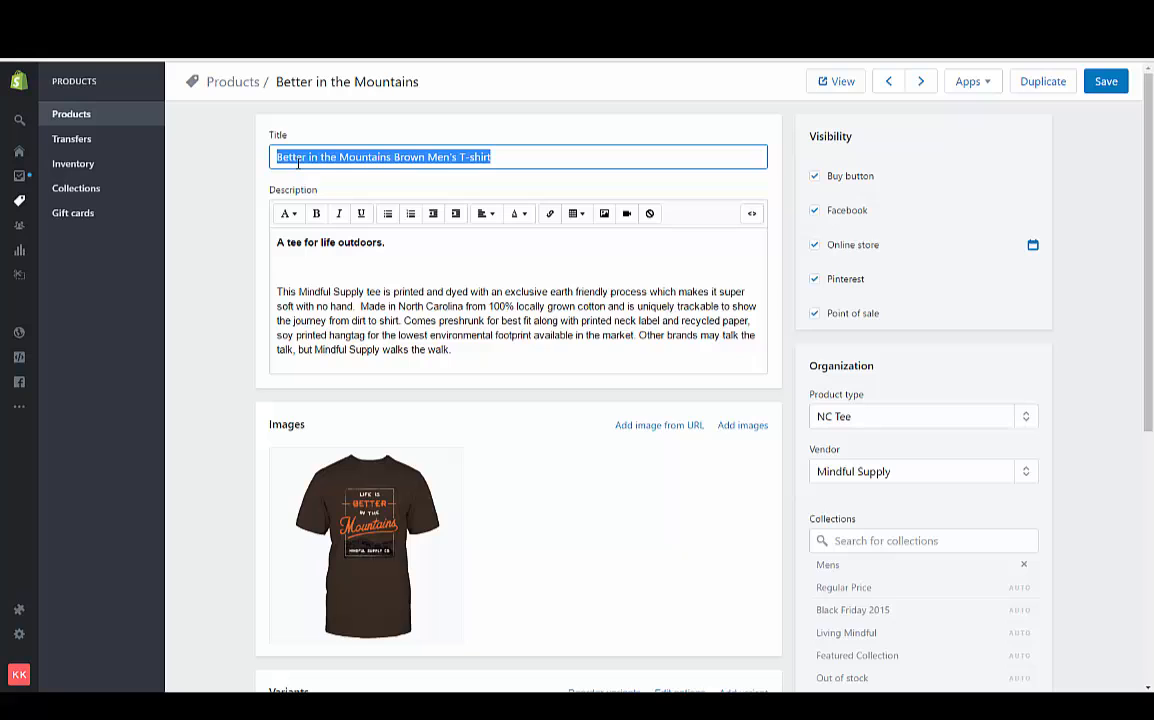
{"action": "mouse_move", "coordinate": [221, 177]}
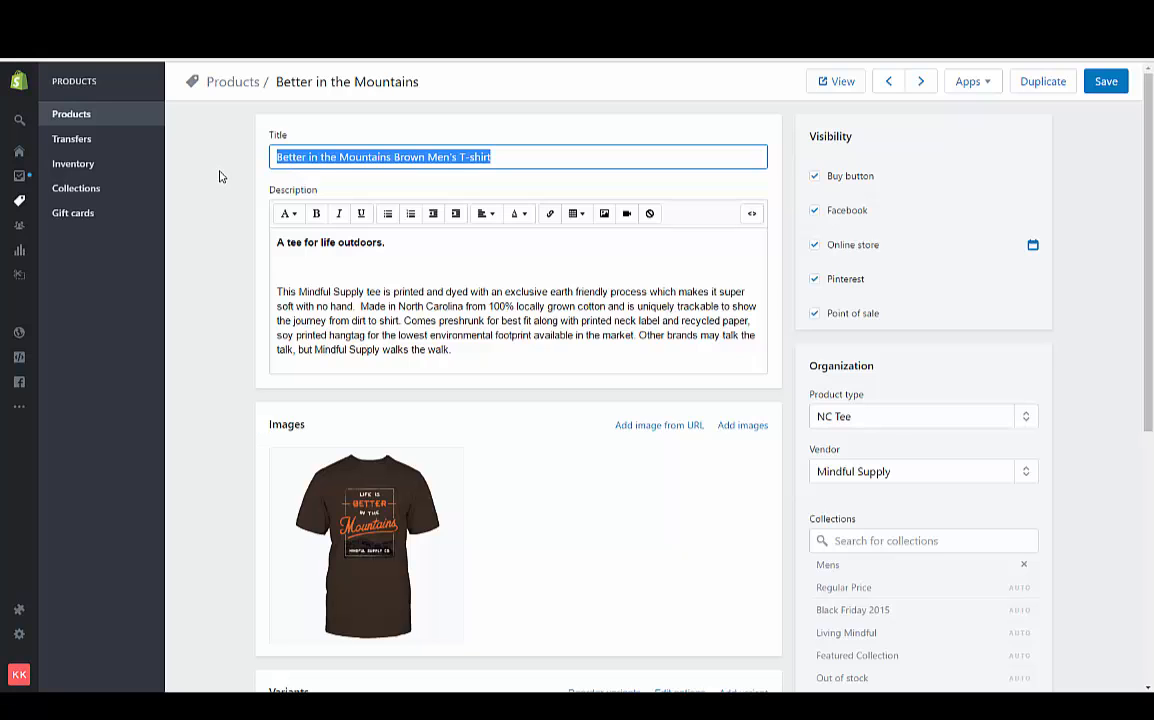
{"action": "mouse_move", "coordinate": [348, 262]}
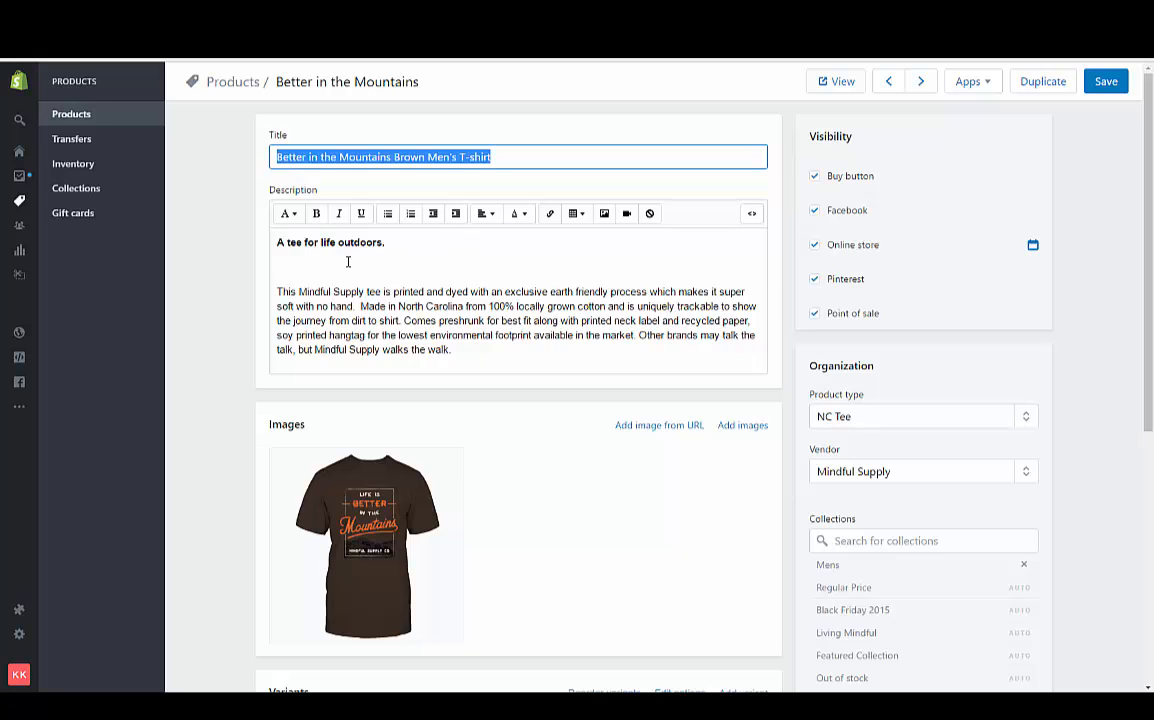
Step: Scroll down to the Search engine listing preview and its URL handle field
{"action": "left_click", "coordinate": [325, 265]}
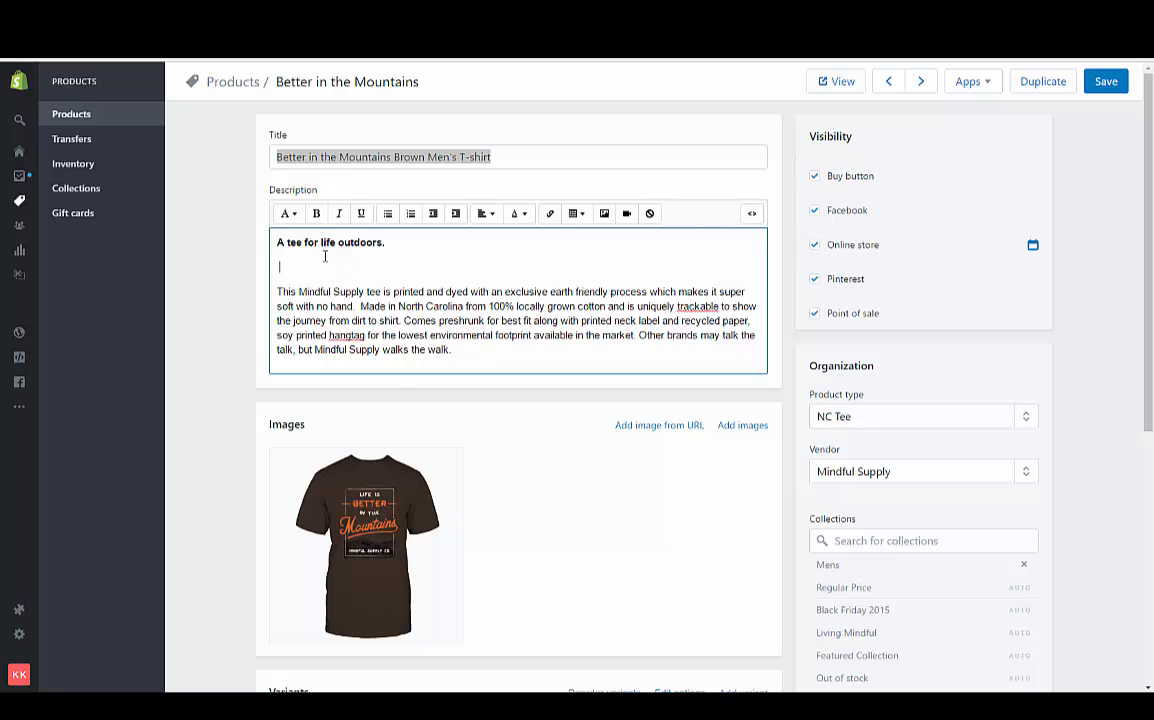
{"action": "scroll", "scroll_direction": "down", "scroll_amount": 3}
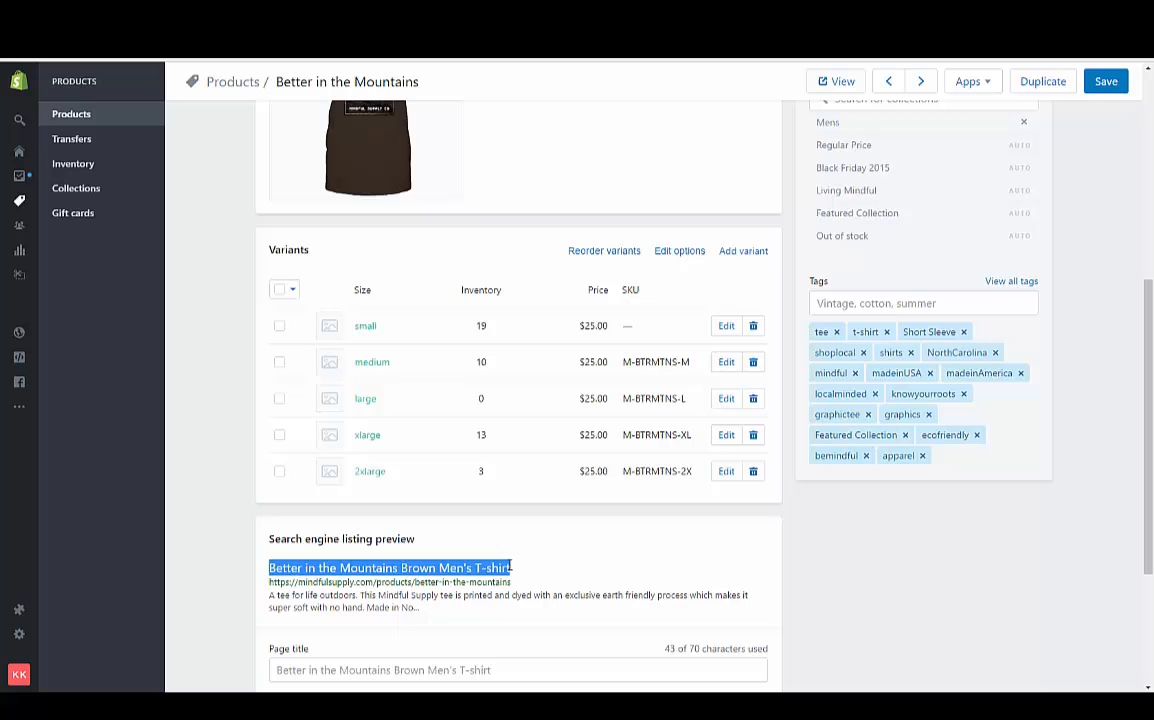
{"action": "scroll", "scroll_direction": "down", "scroll_amount": 3}
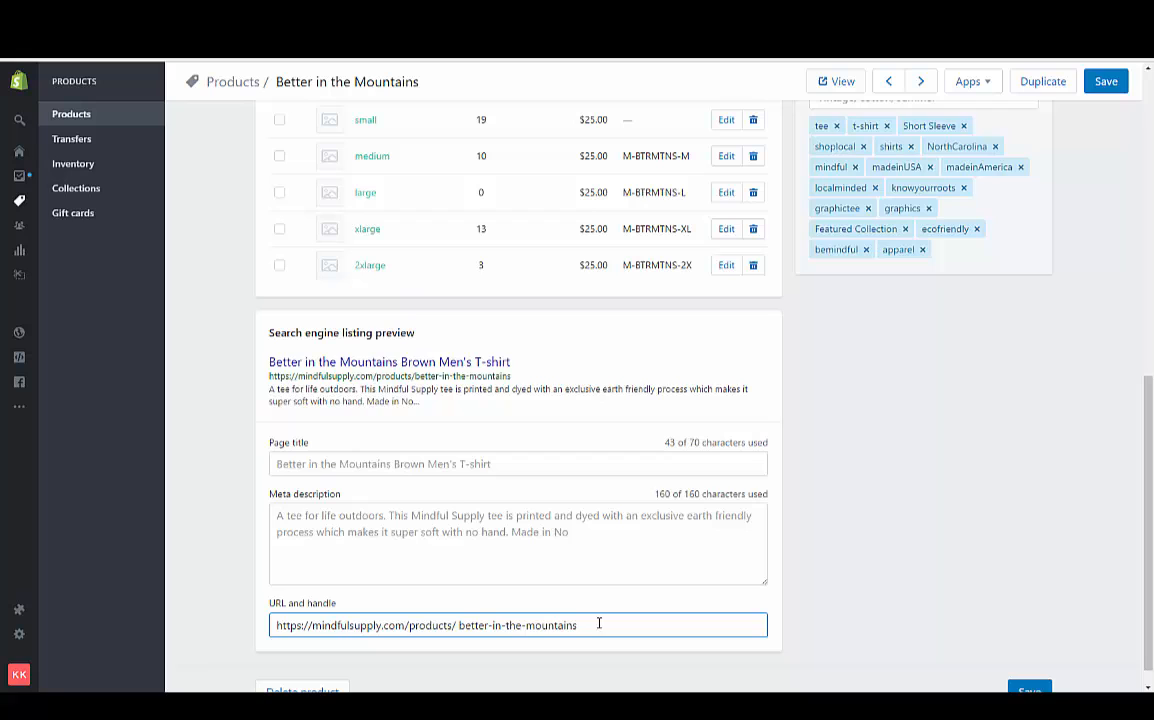
Step: Replace the URL handle with 'Better-in-the-Mountains-Brown-Mens-T-shirt', keeping the redirect, and save
{"action": "double_click", "coordinate": [516, 625]}
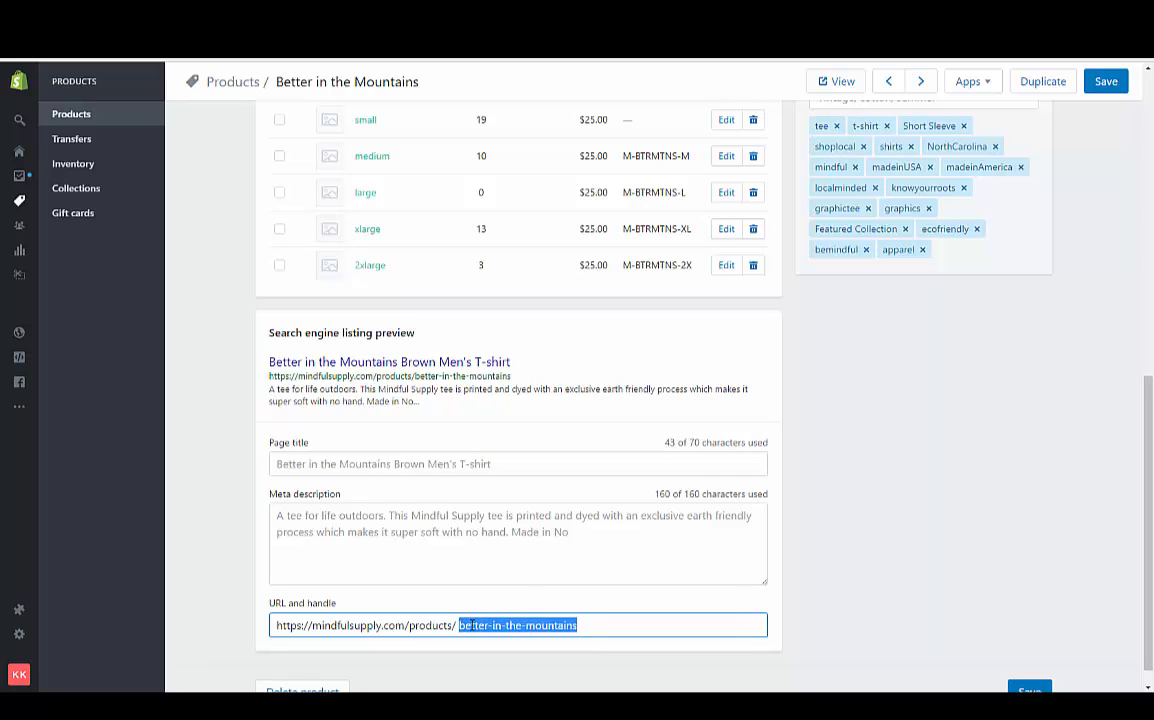
{"action": "type", "text": "Better in the Mountains Brown Men's T-shirt"}
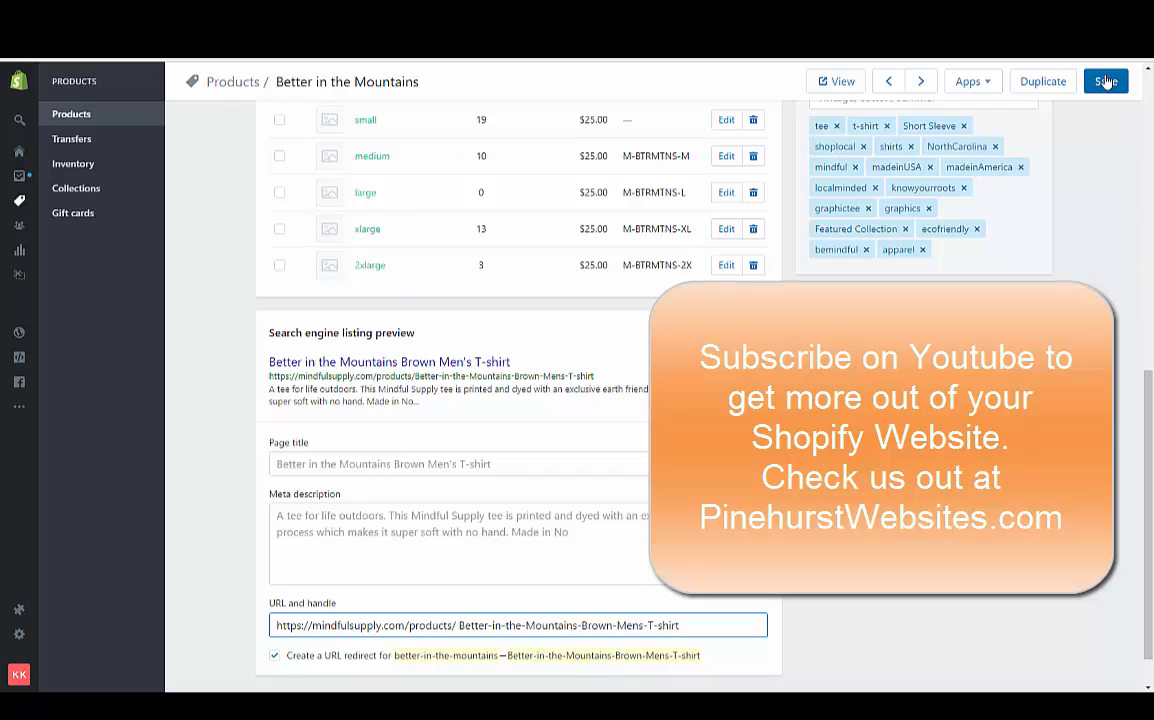
{"action": "left_click", "coordinate": [1105, 81]}
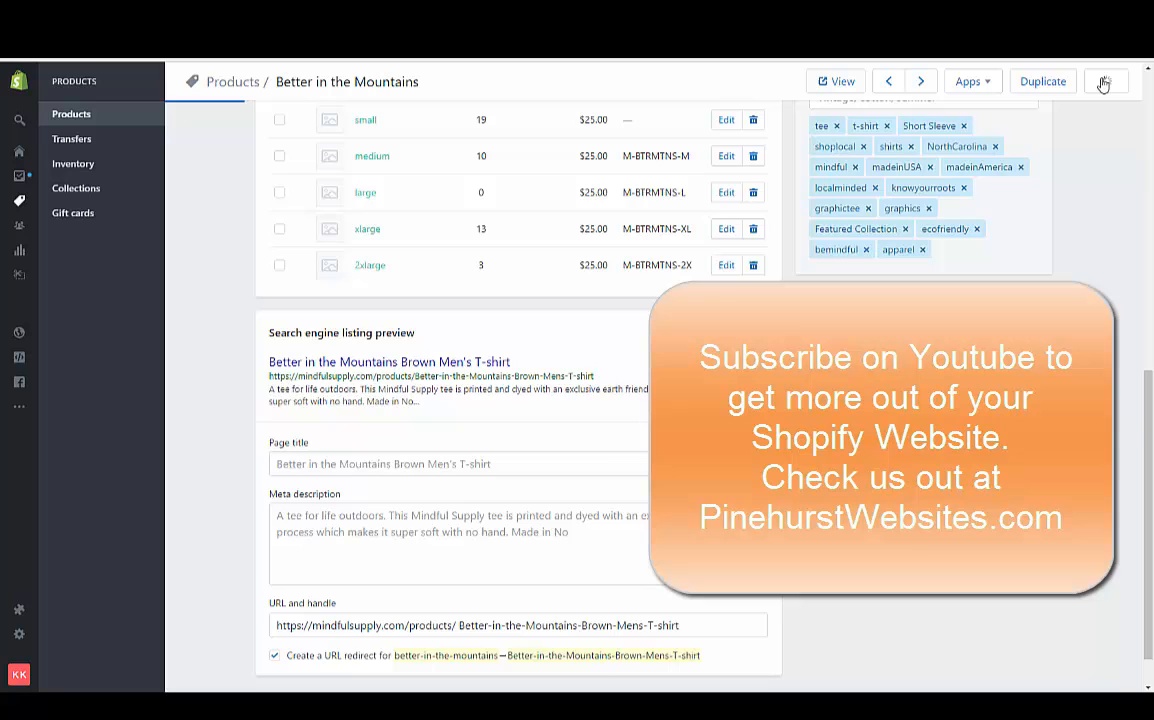
Step: After the save completes, return to the top and start editing the blank description line
{"action": "left_click", "coordinate": [1106, 81]}
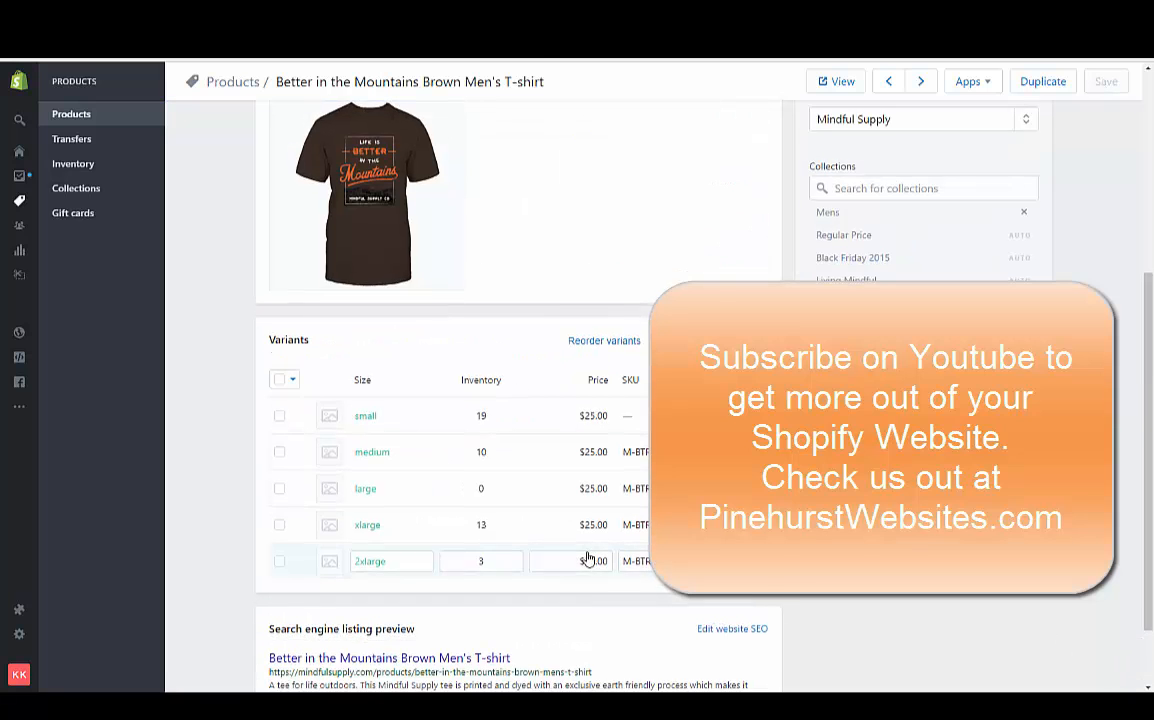
{"action": "scroll", "scroll_direction": "up", "scroll_amount": 3}
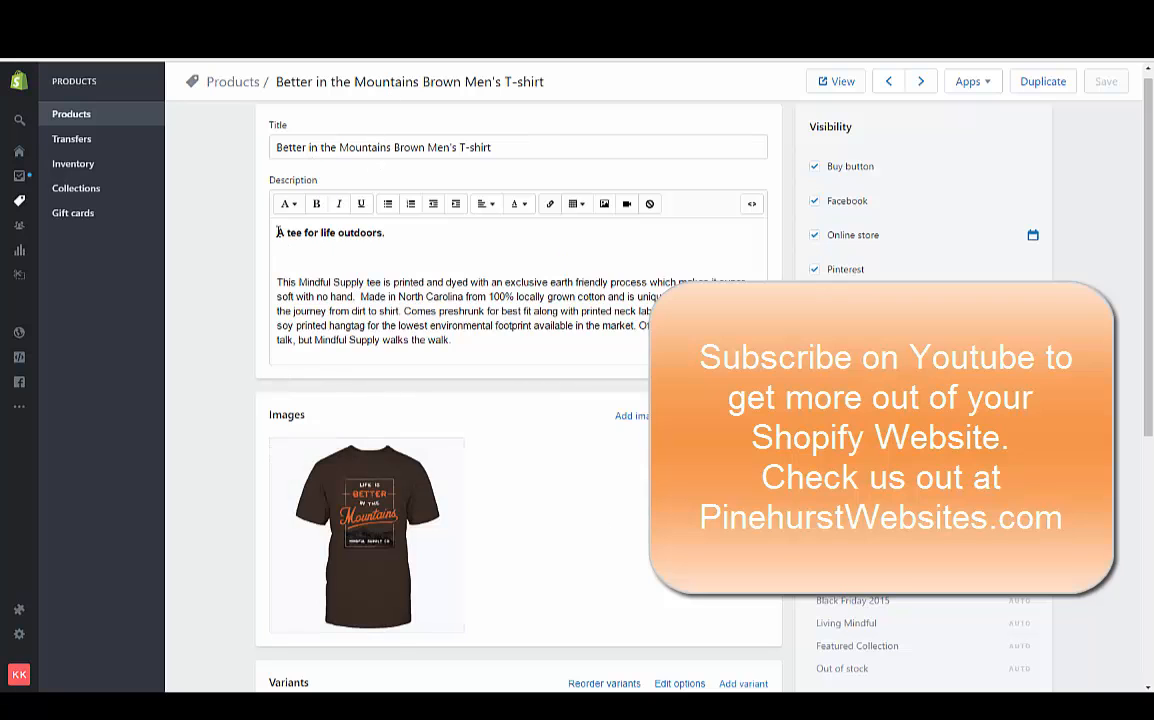
{"action": "double_click", "coordinate": [330, 232]}
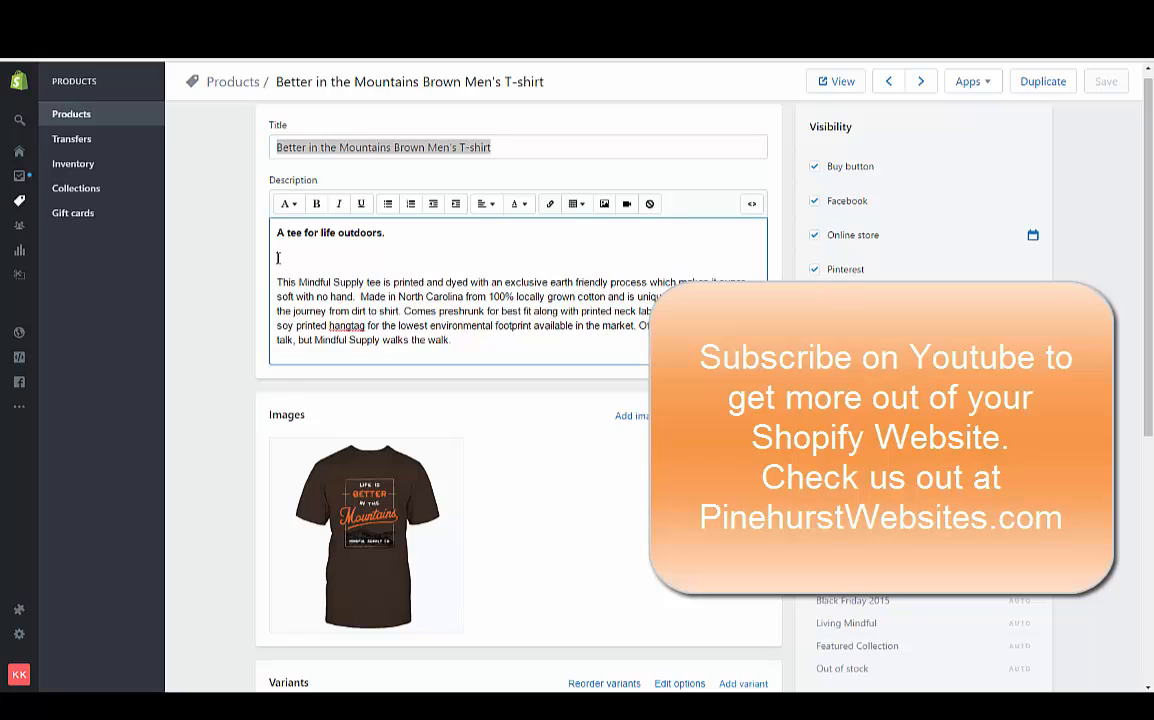
Step: Write 'Better in the Mountains Brown Men's T-shirt Hand made in the USA.' as the second description line
{"action": "type", "text": "Better in the Mountains Brown Men's T-shirt"}
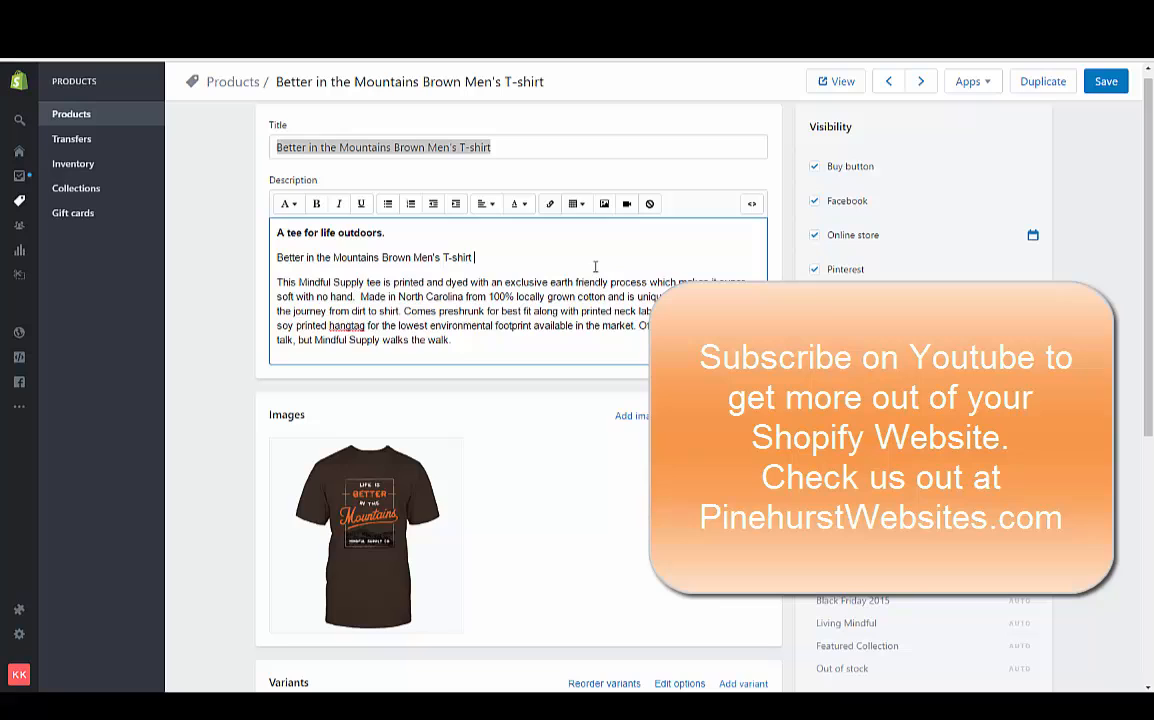
{"action": "type", "text": "Hand m"}
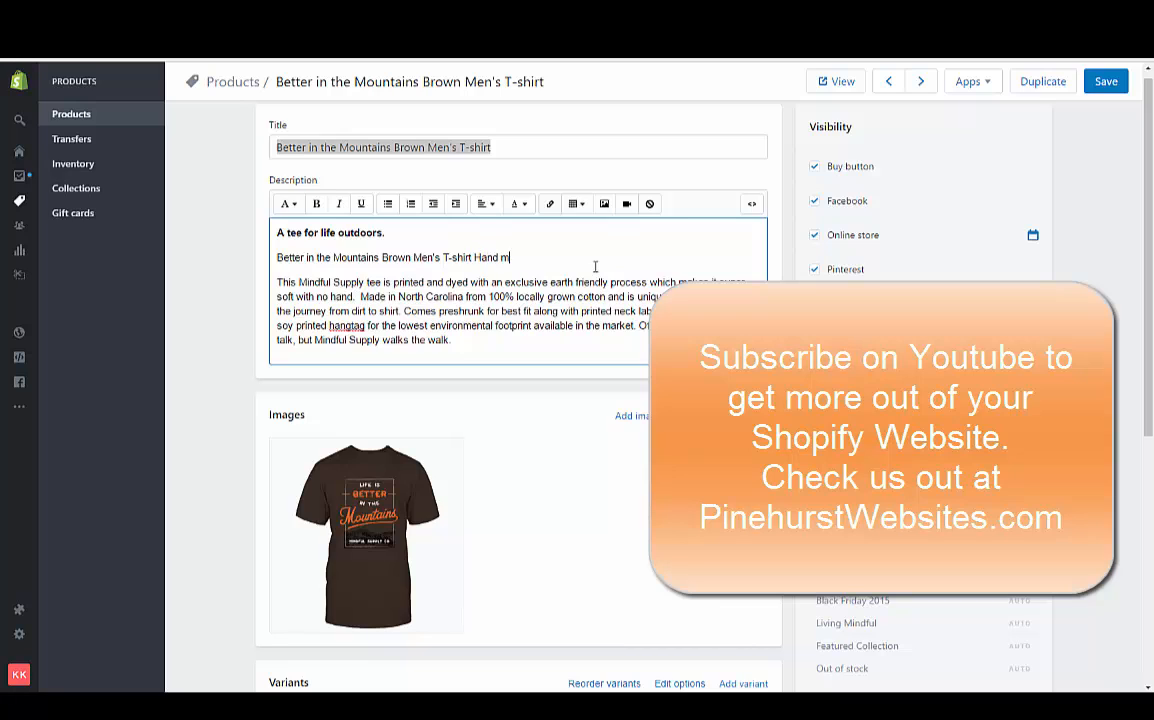
{"action": "type", "text": "ade from"}
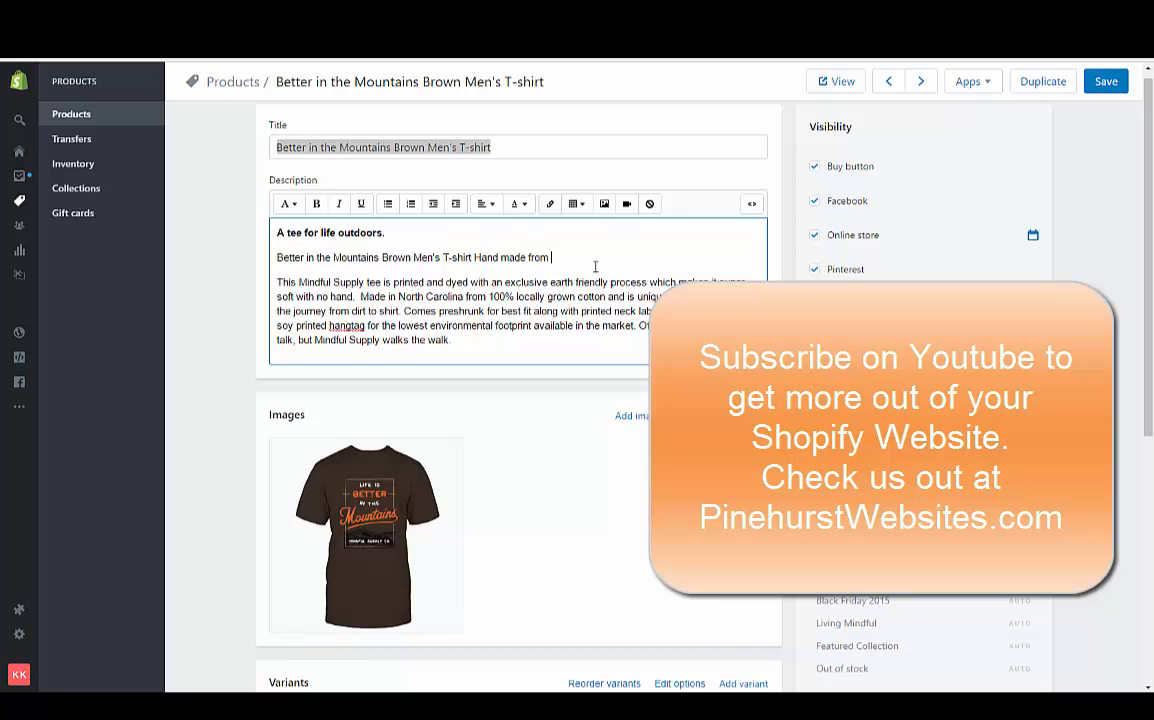
{"action": "type", "text": "ora"}
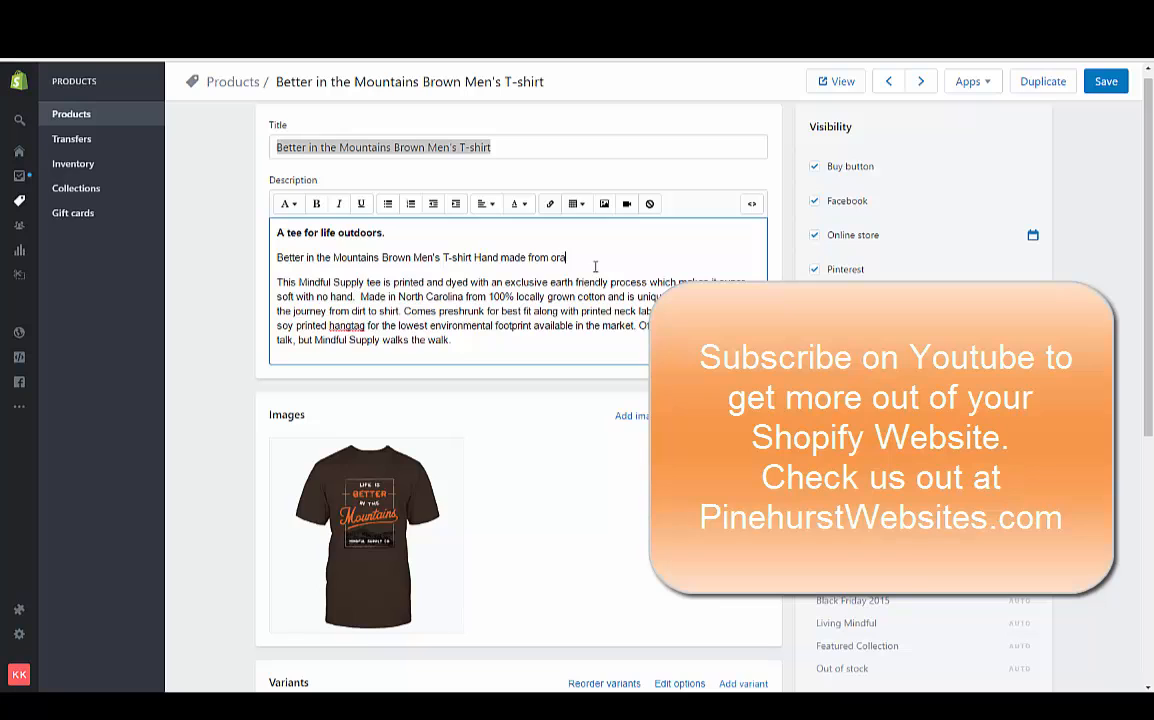
{"action": "type", "text": "n"}
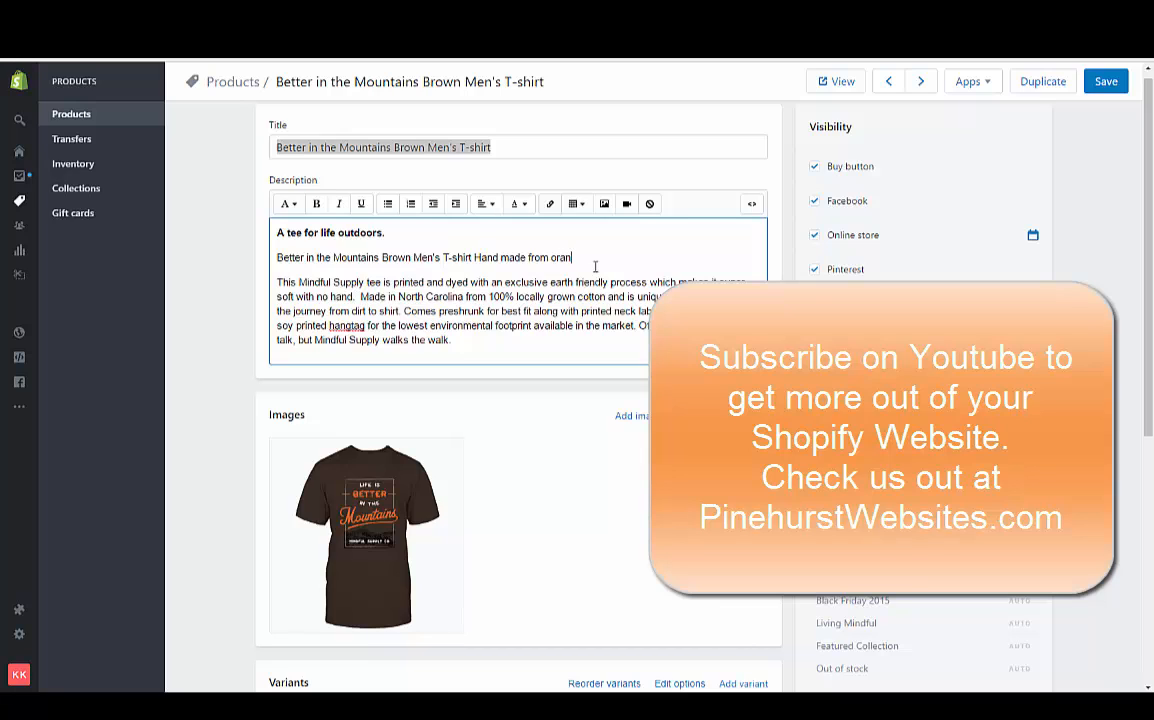
{"action": "key", "text": "Backspace"}
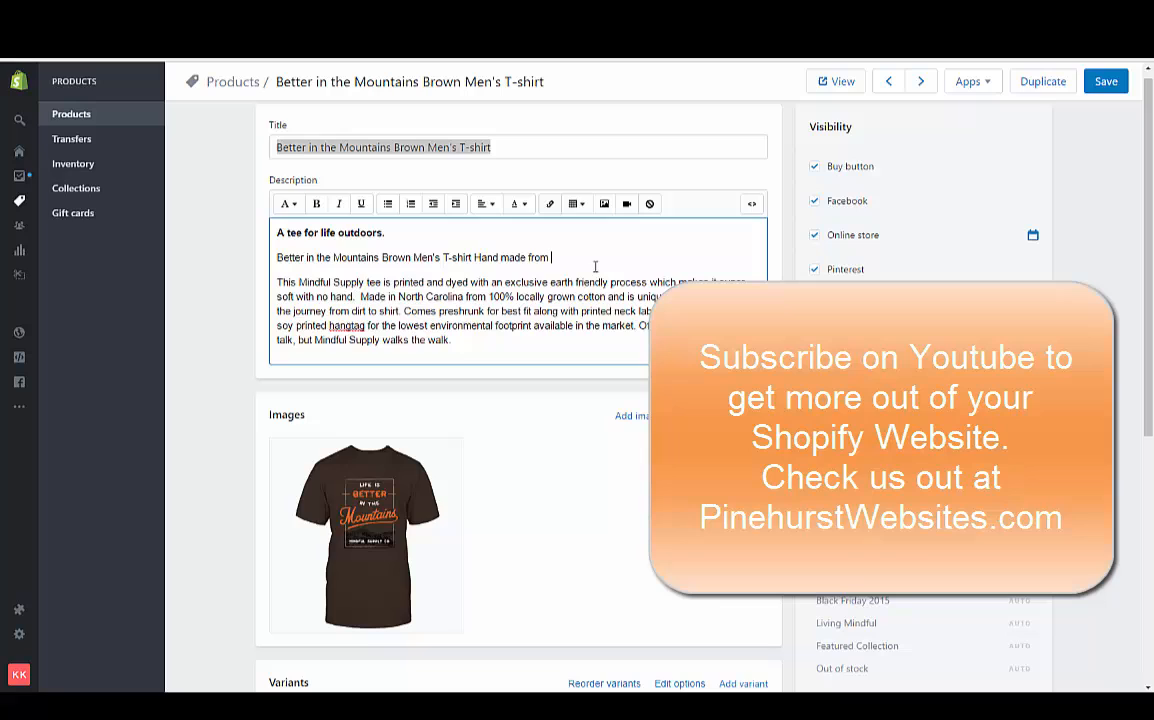
{"action": "key", "text": "Backspace"}
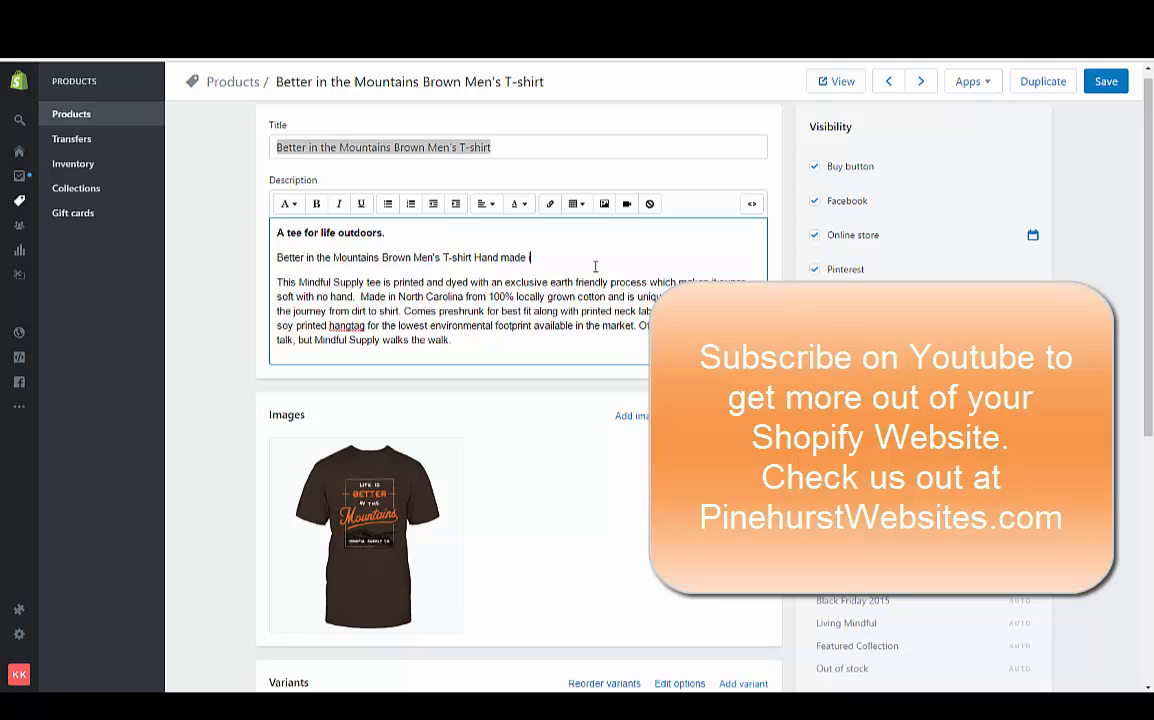
{"action": "type", "text": "in the"}
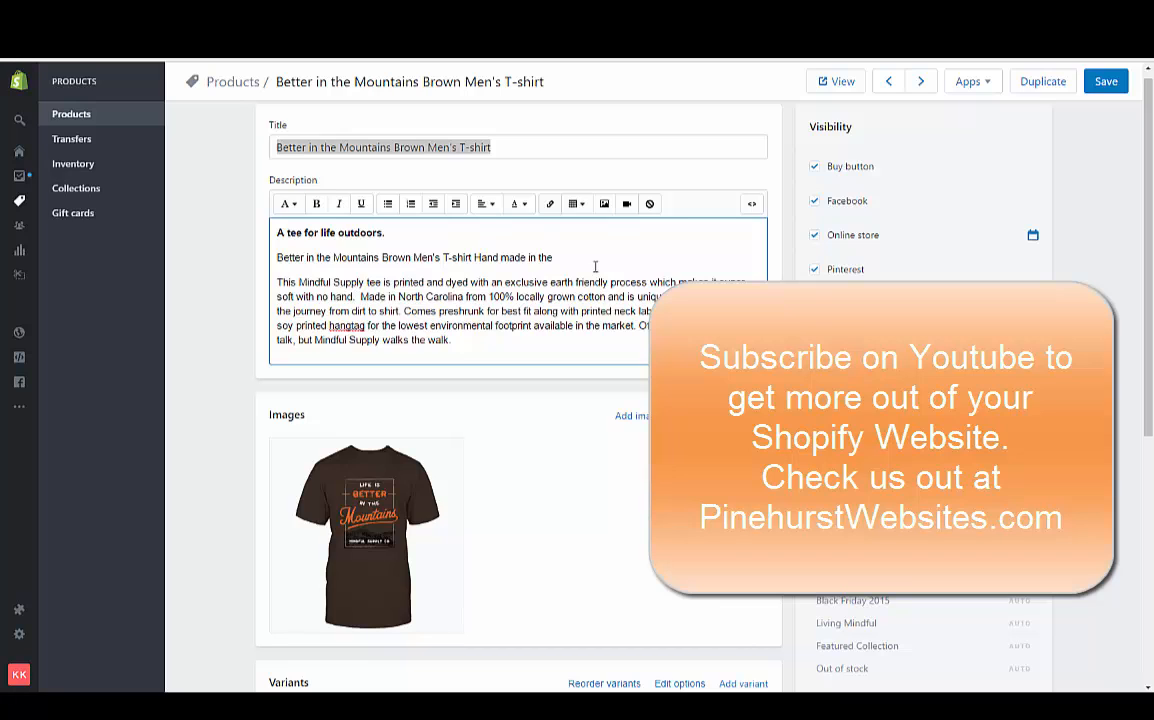
{"action": "type", "text": "USA"}
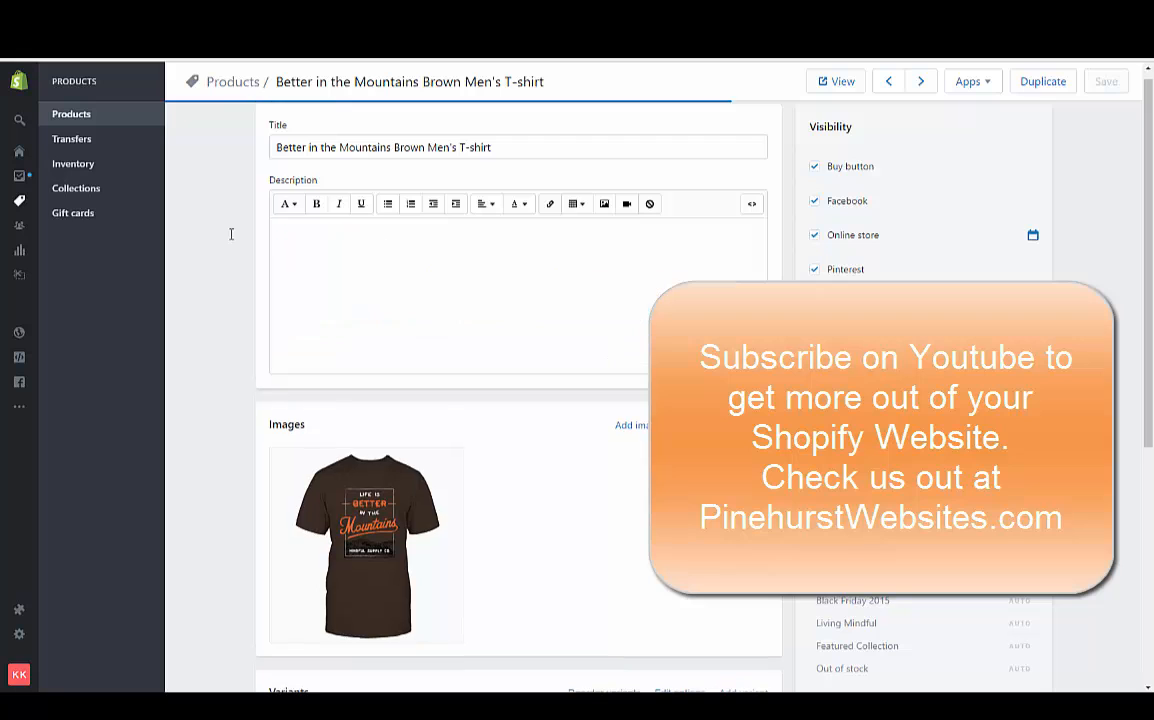
Step: Save the product with the new description line
{"action": "left_click", "coordinate": [1105, 81]}
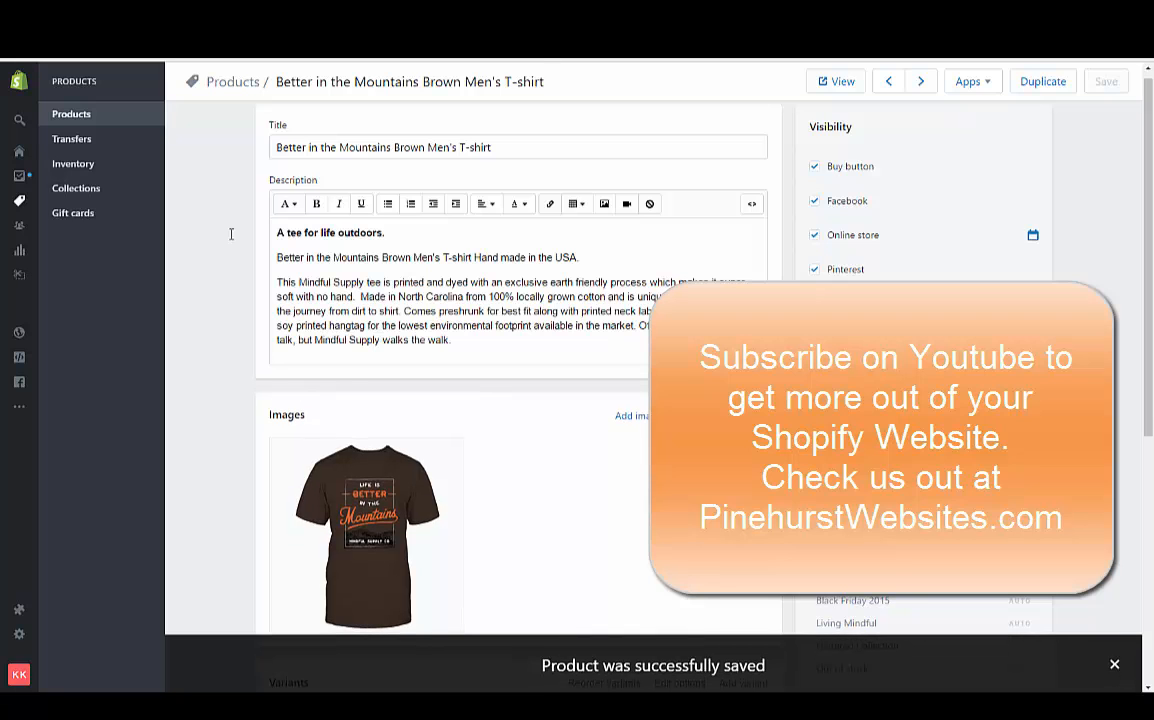
{"action": "left_click", "coordinate": [1114, 664]}
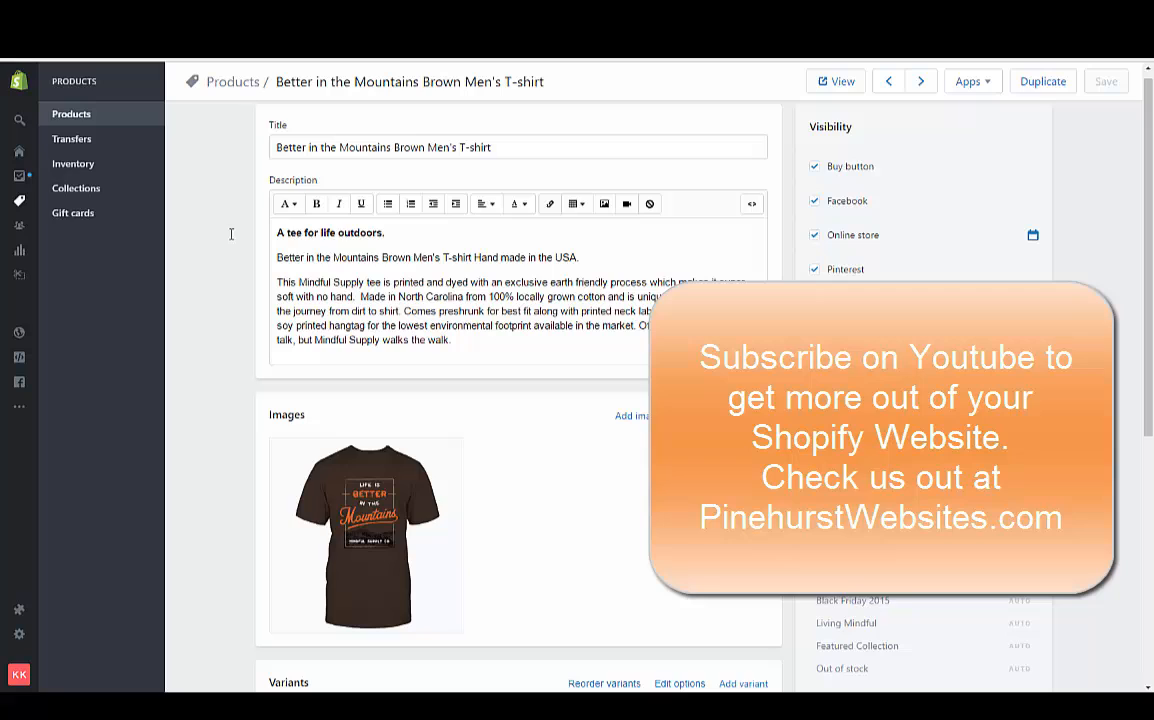